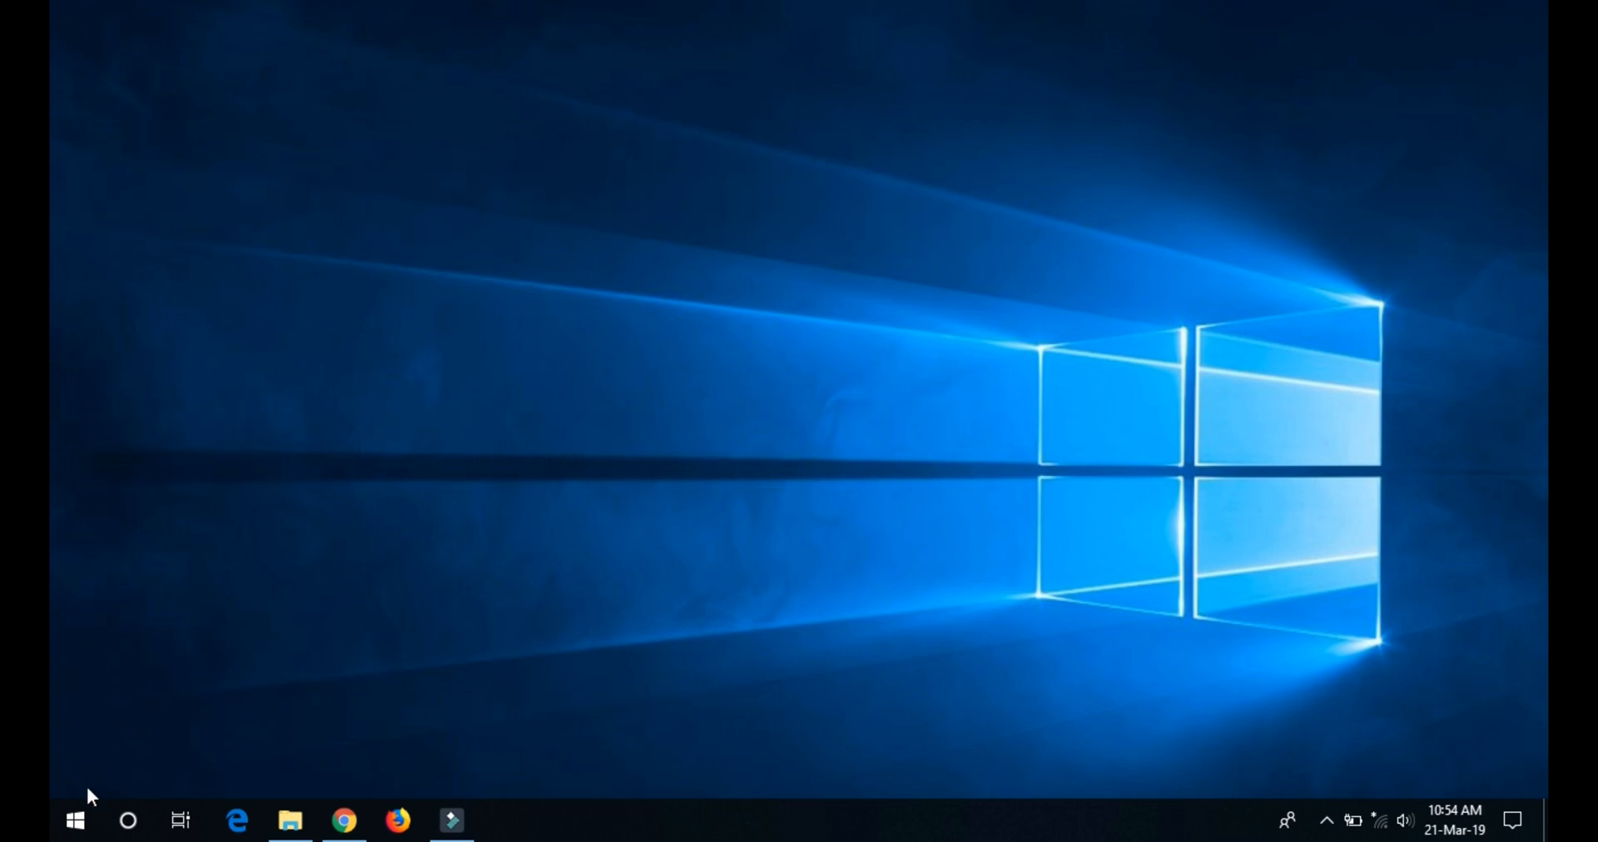
mouse_move(99, 724)
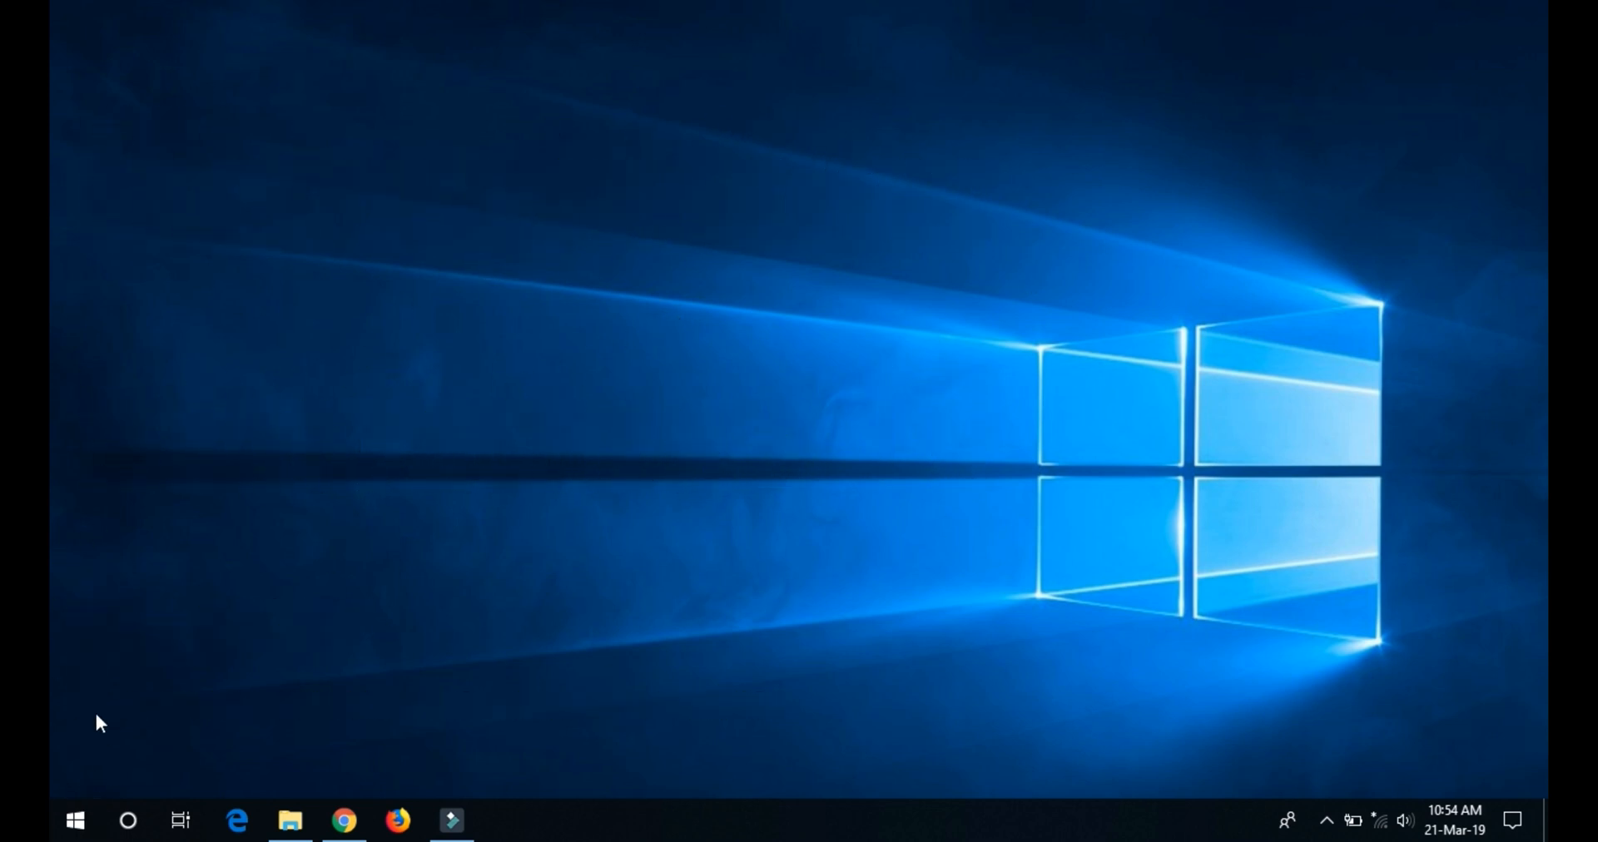
mouse_move(53, 606)
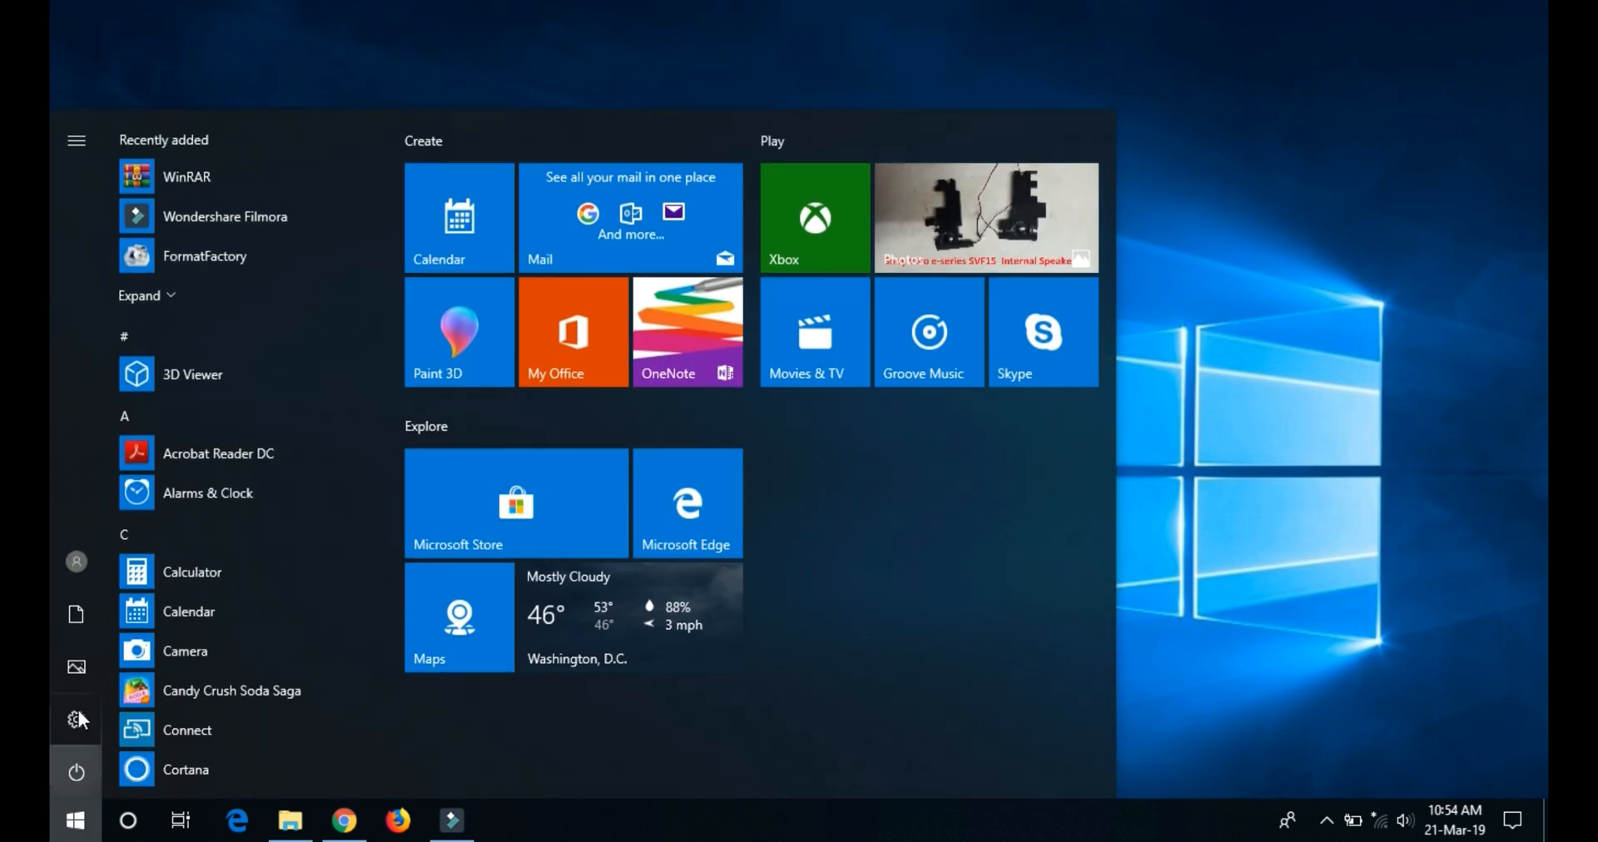
mouse_move(75, 719)
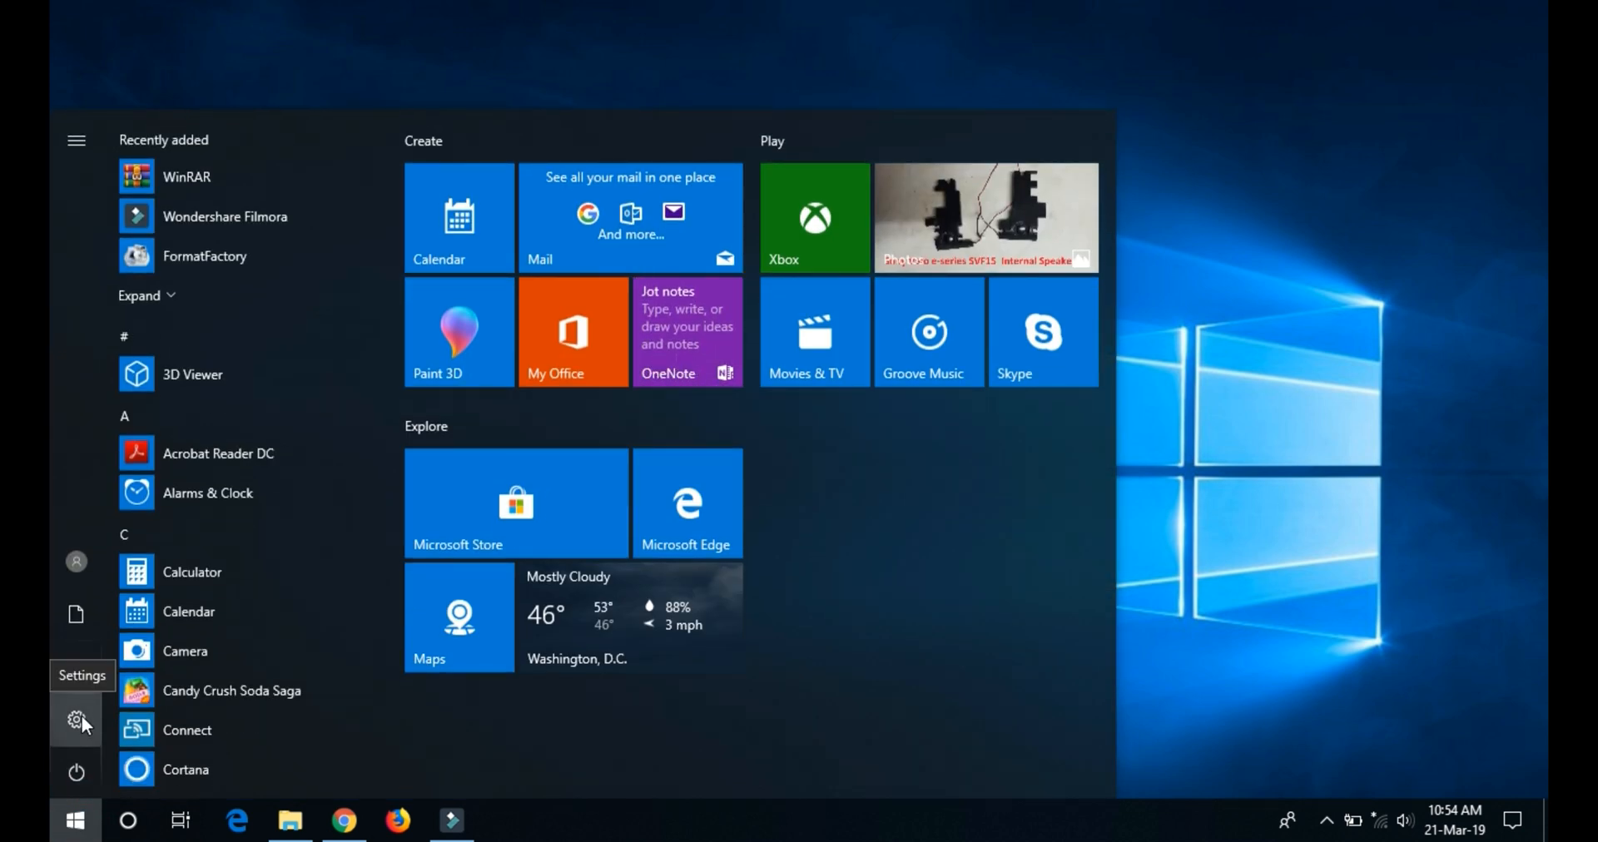
- Open Windows Settings from the Settings gear in the Start menu
click(75, 724)
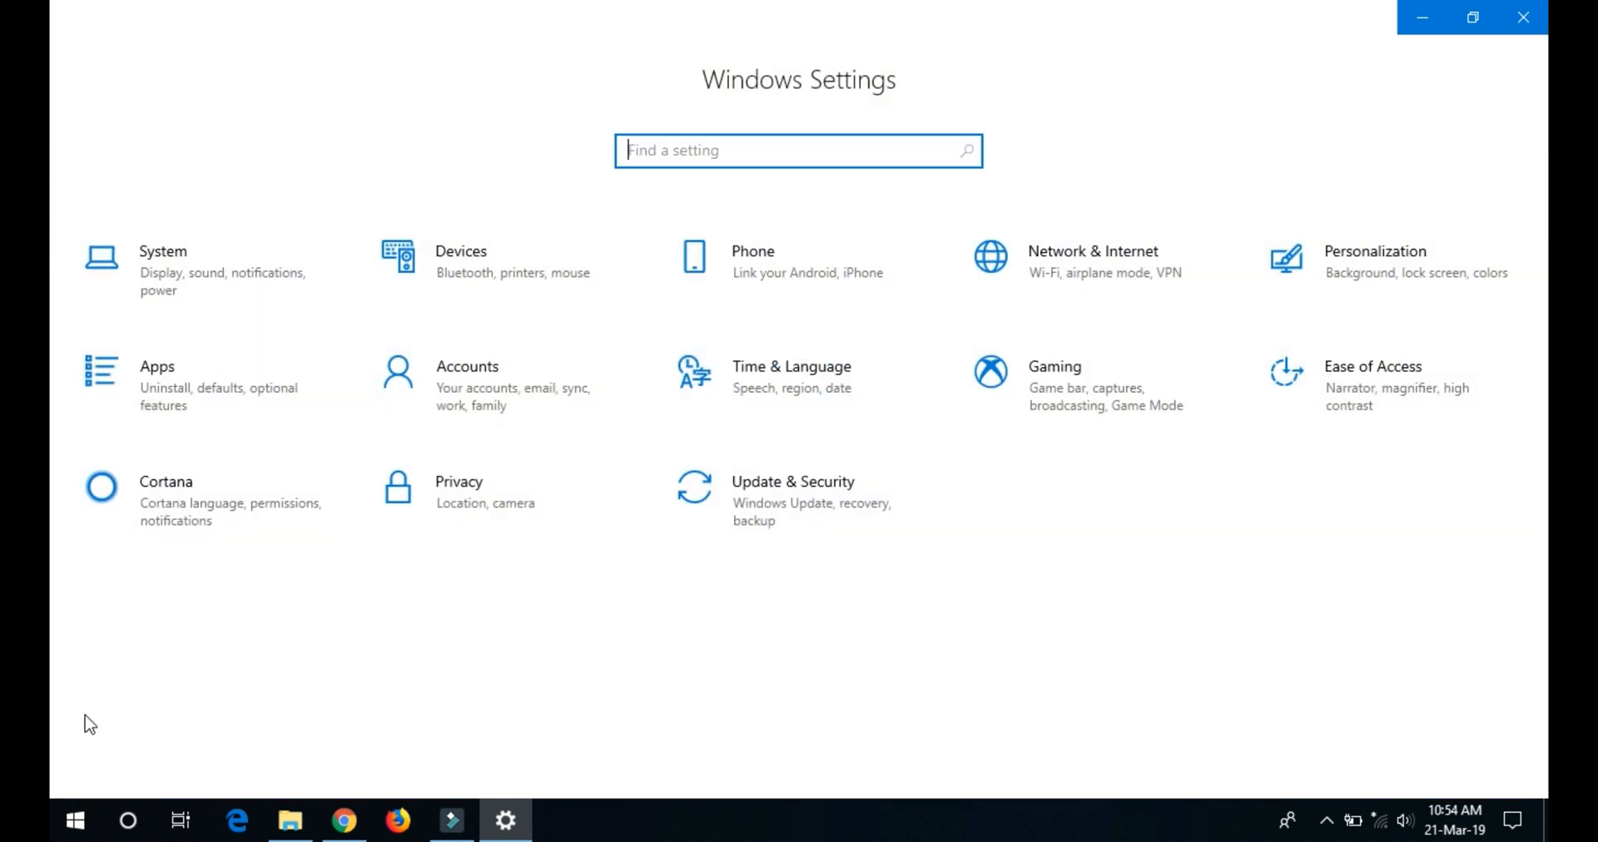
mouse_move(204, 270)
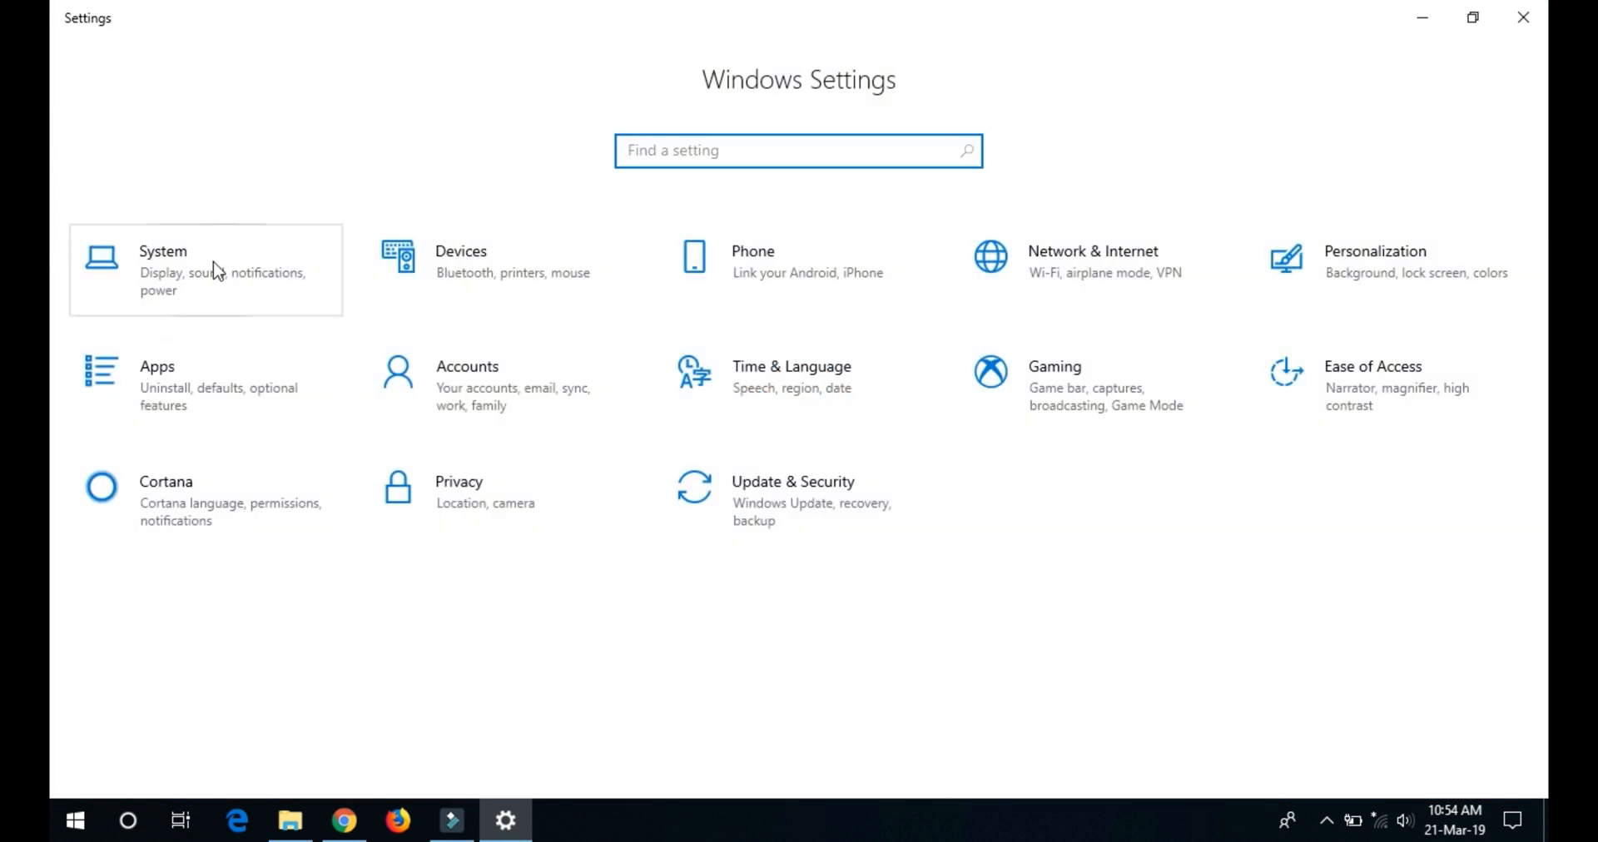
mouse_move(164, 295)
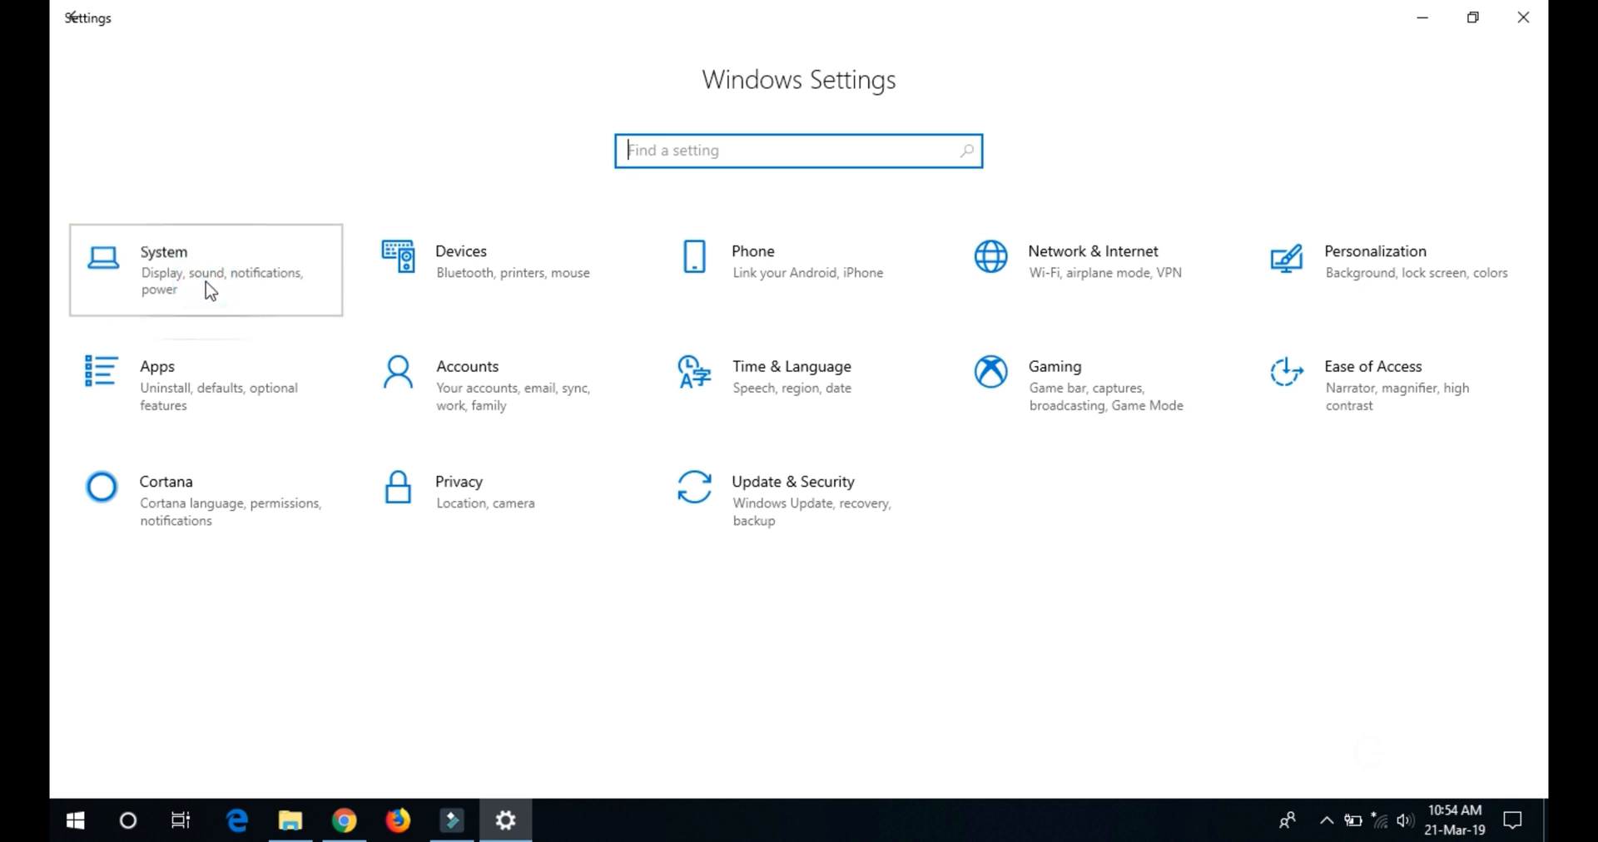
- Open the System category to reach the Display page
click(205, 269)
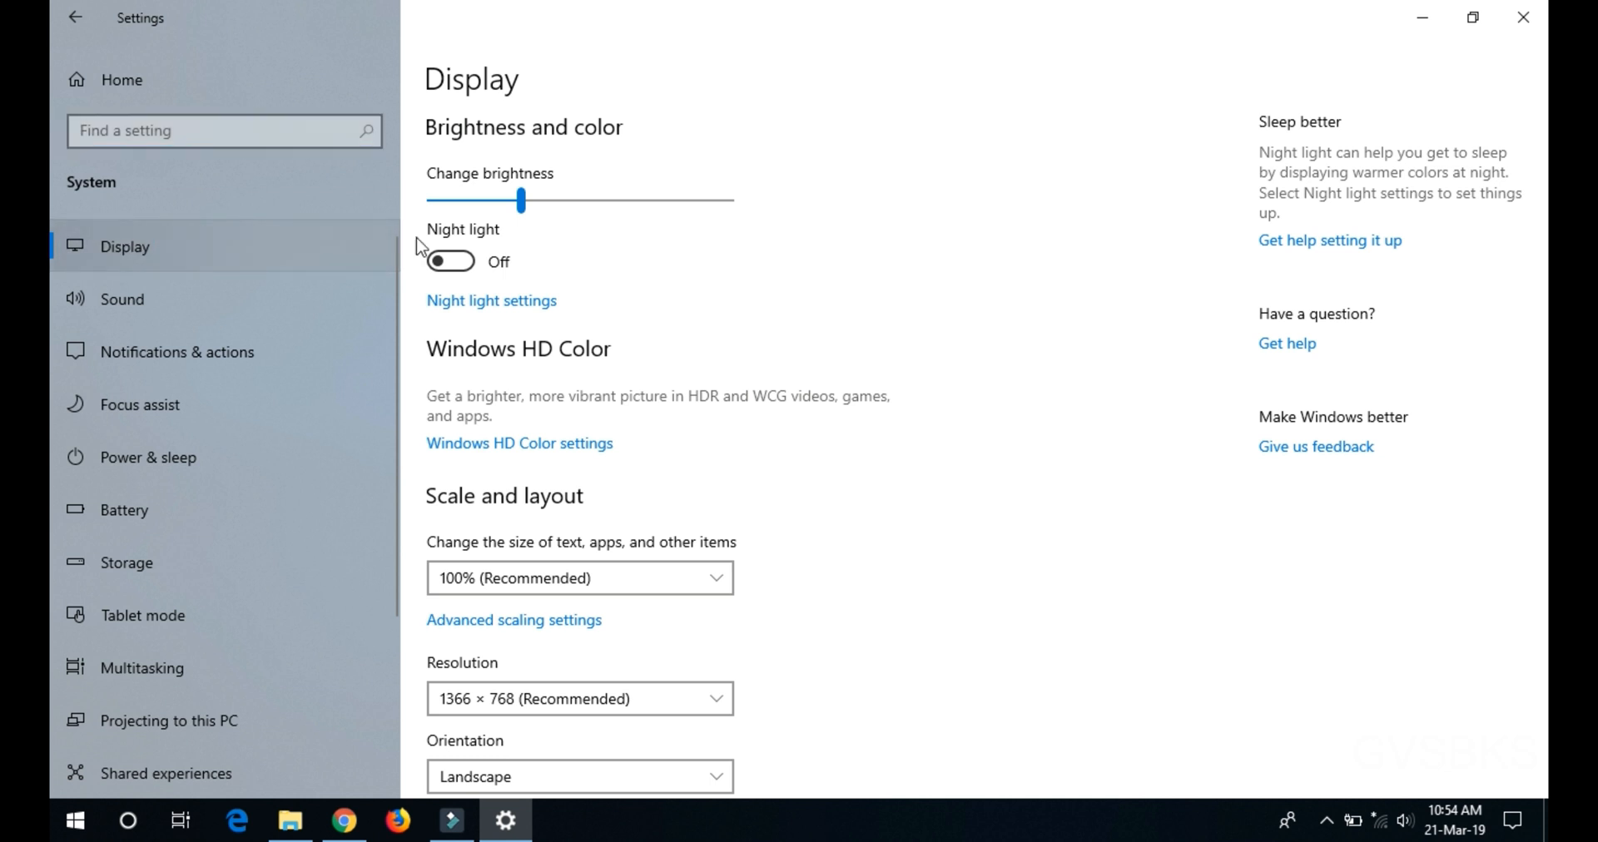
mouse_move(418, 212)
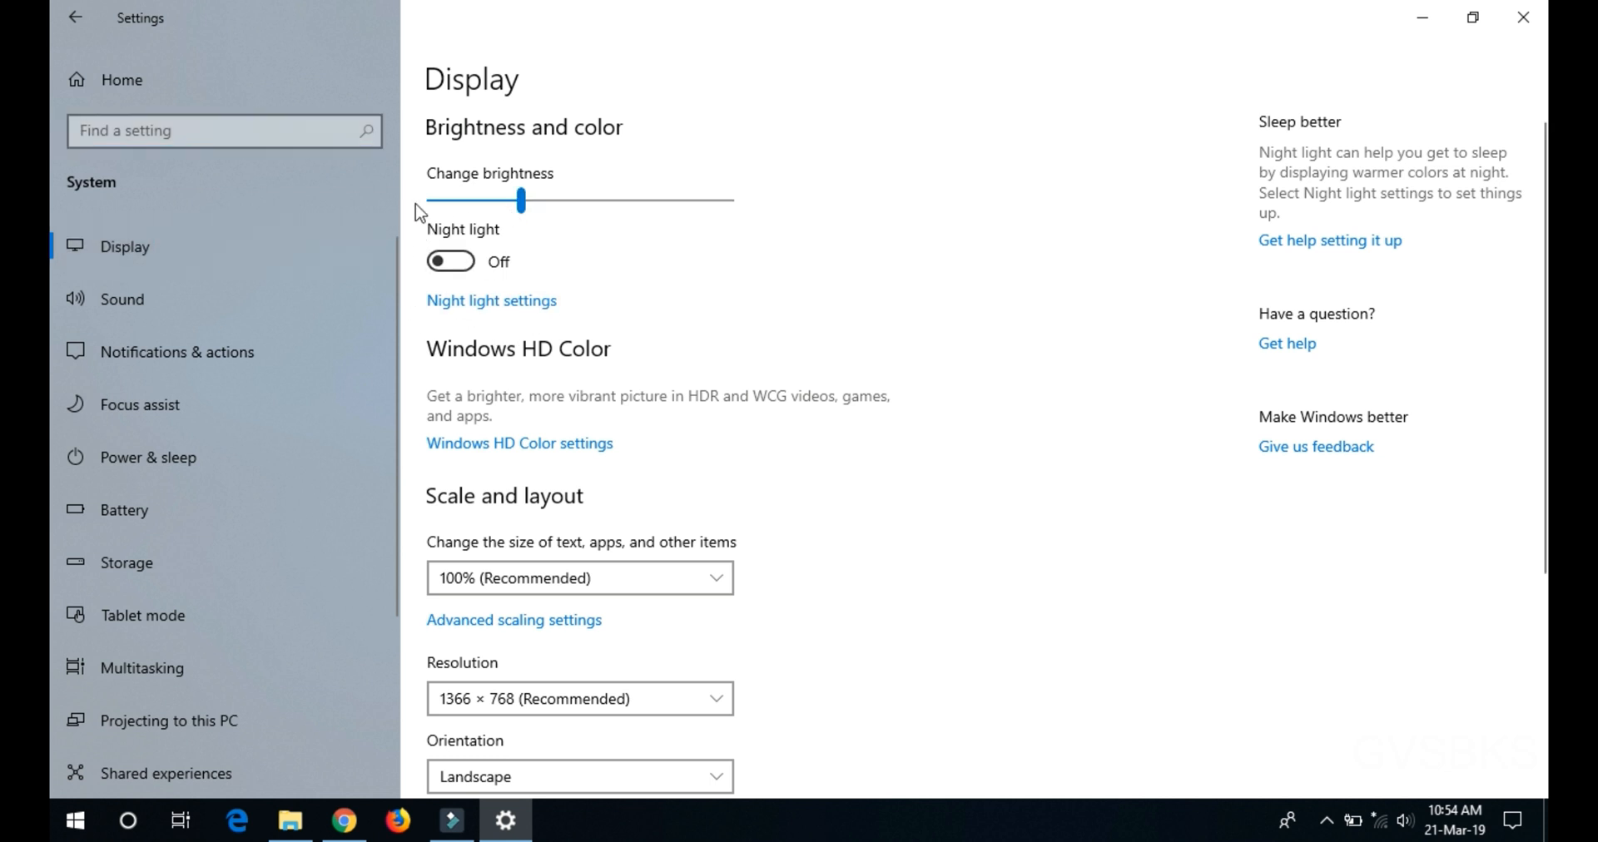
mouse_move(346, 265)
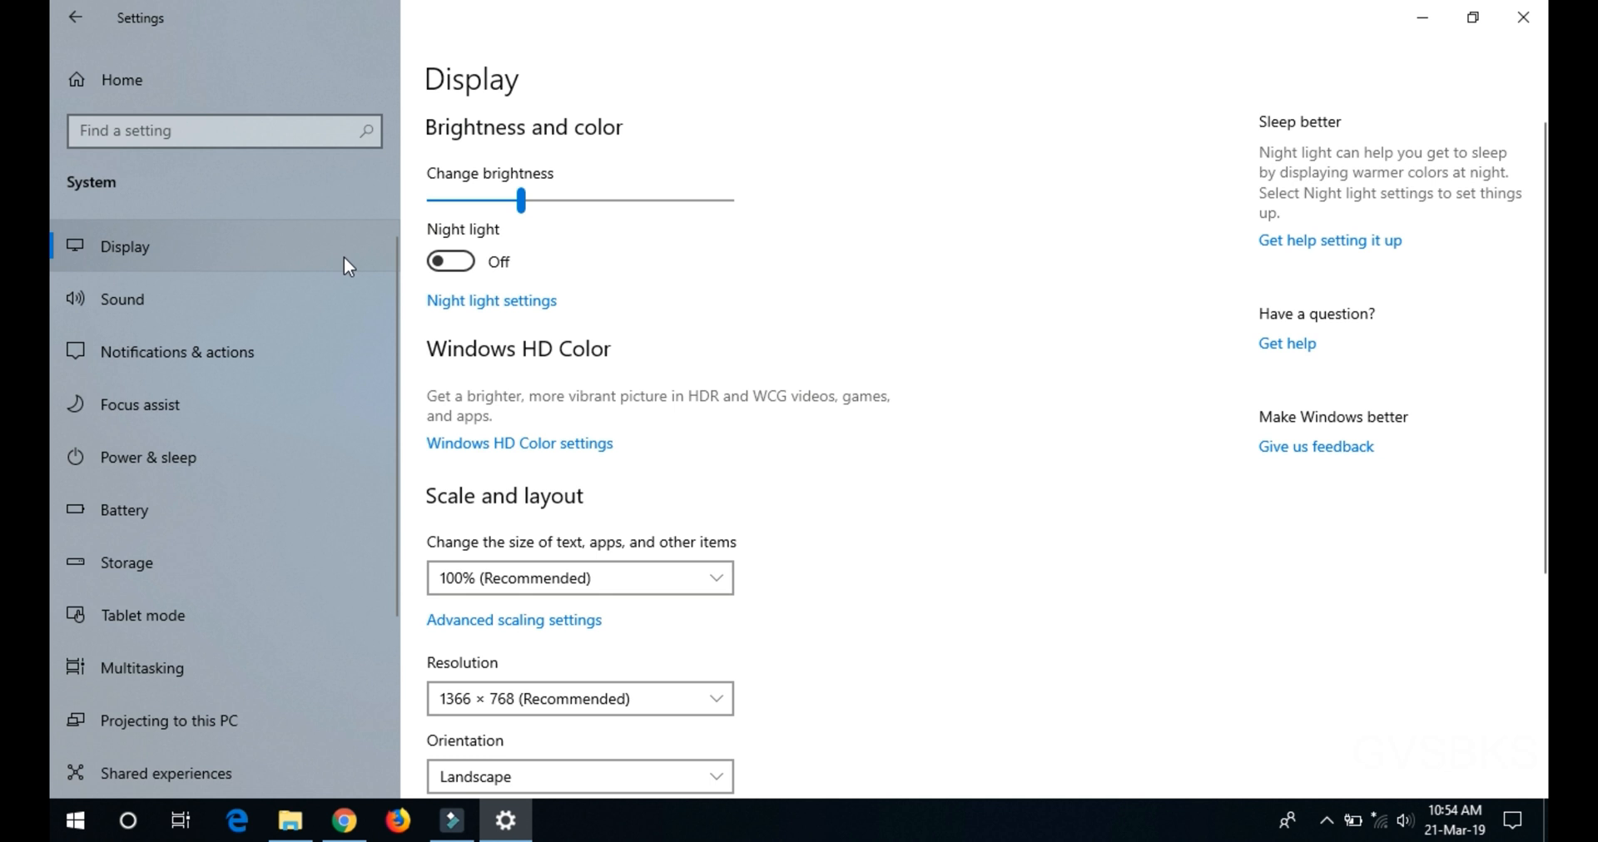
mouse_move(491, 300)
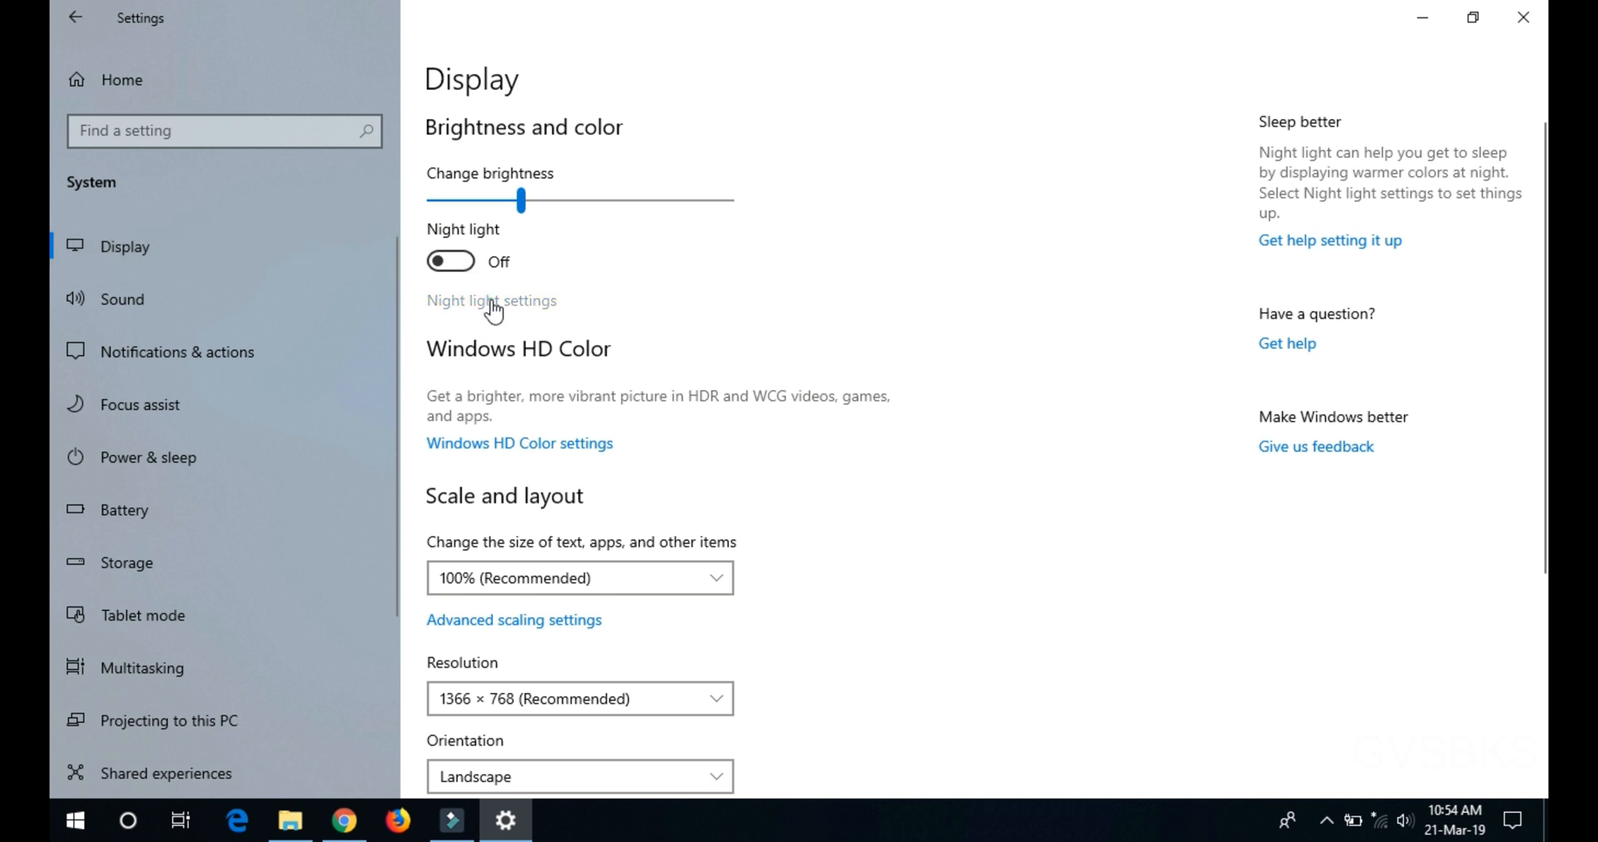
- Try cooler and warmer night colour temperatures, settling the slider near the middle
click(491, 299)
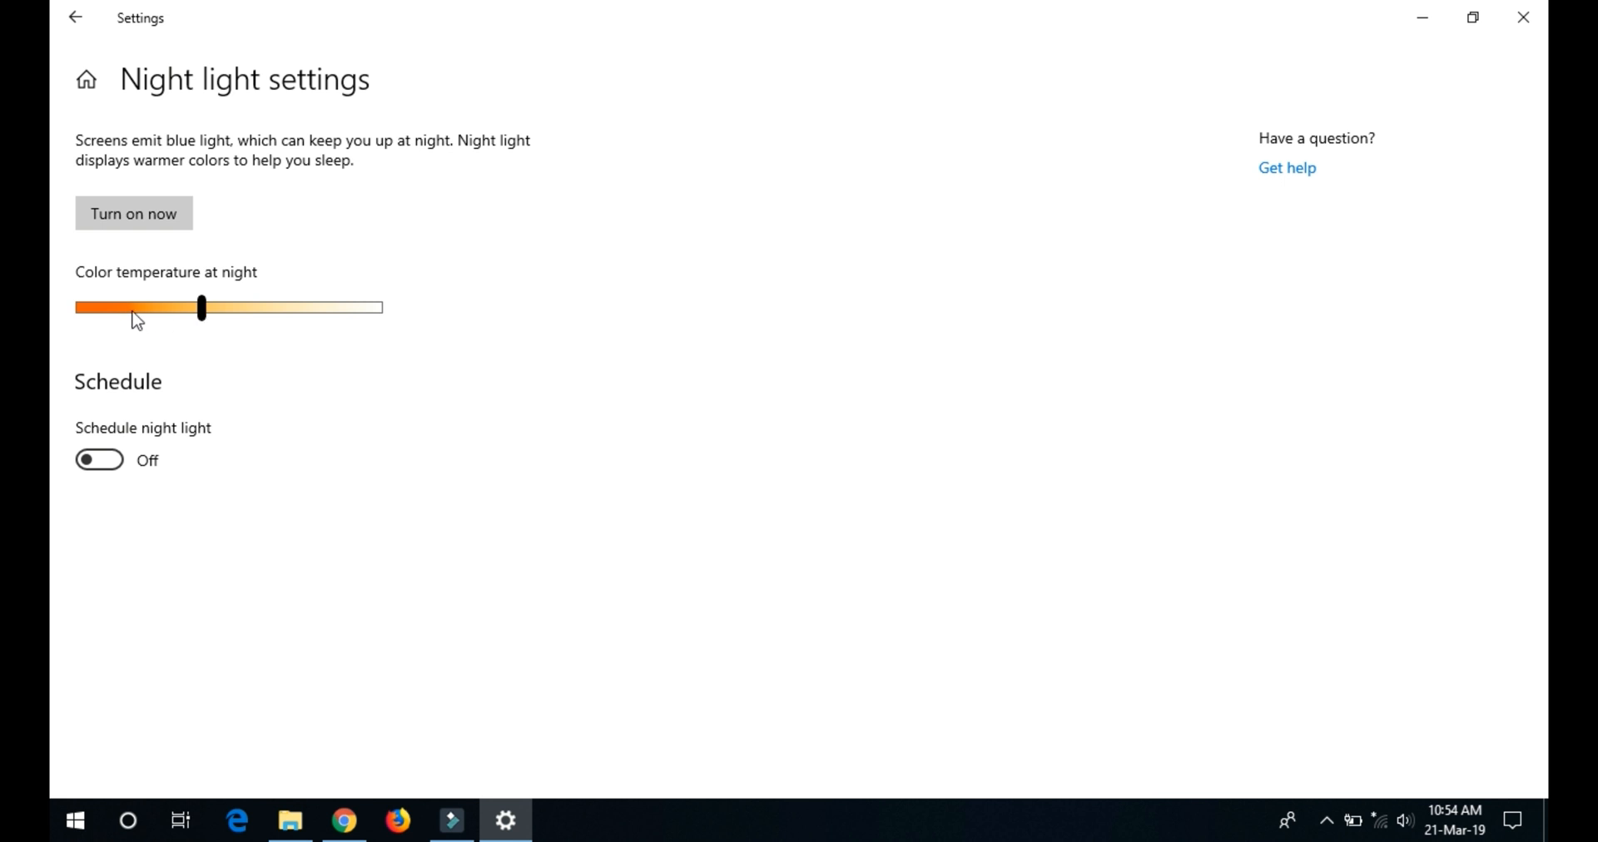
mouse_move(187, 324)
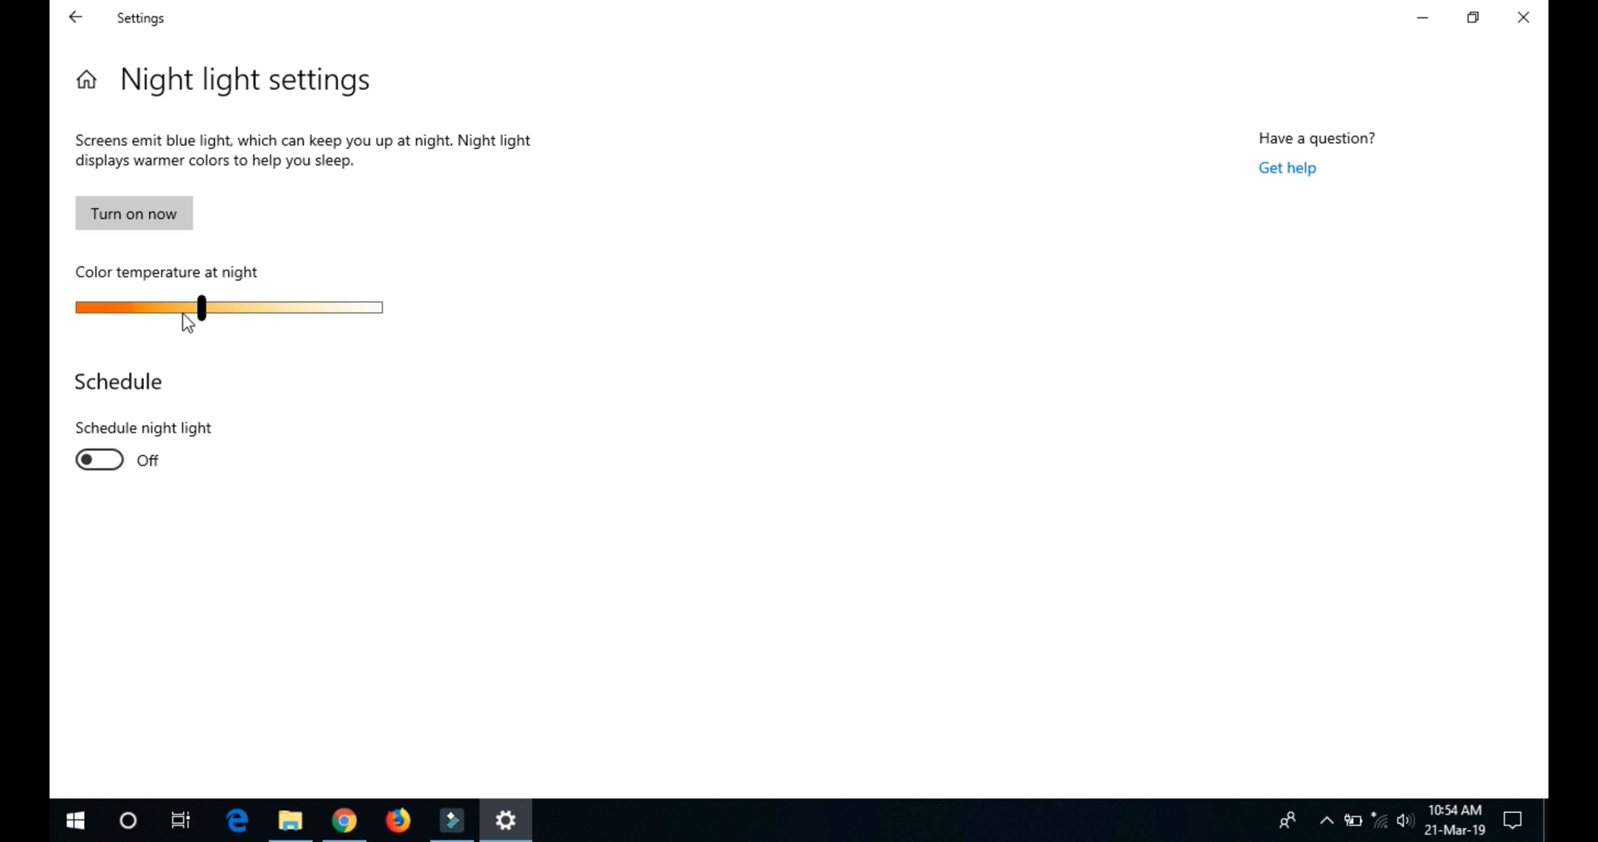
mouse_move(200, 311)
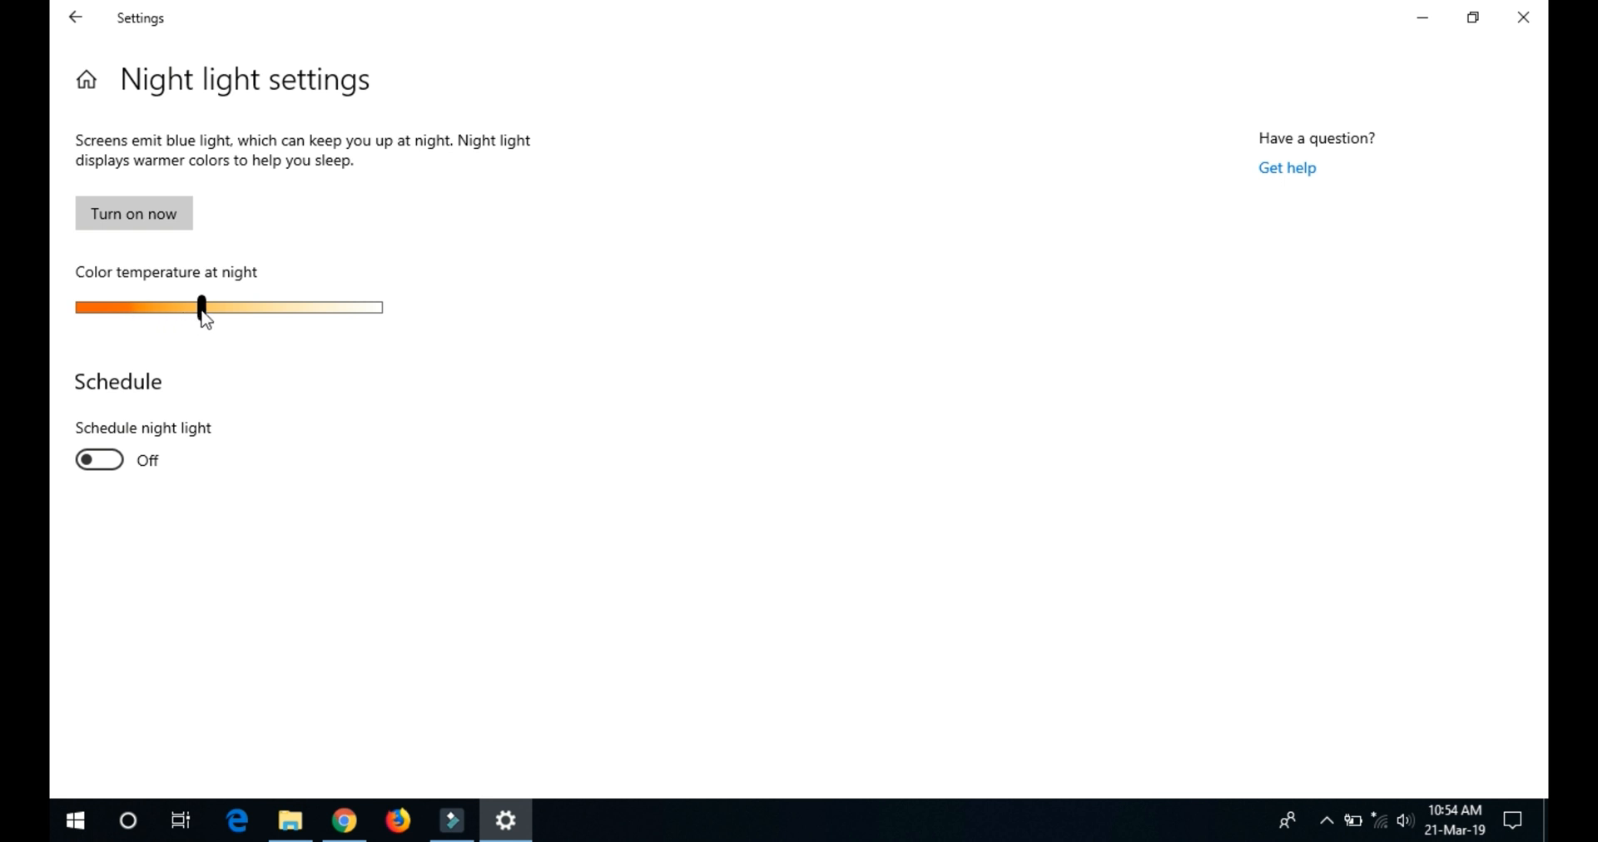
drag(201, 307, 289, 307)
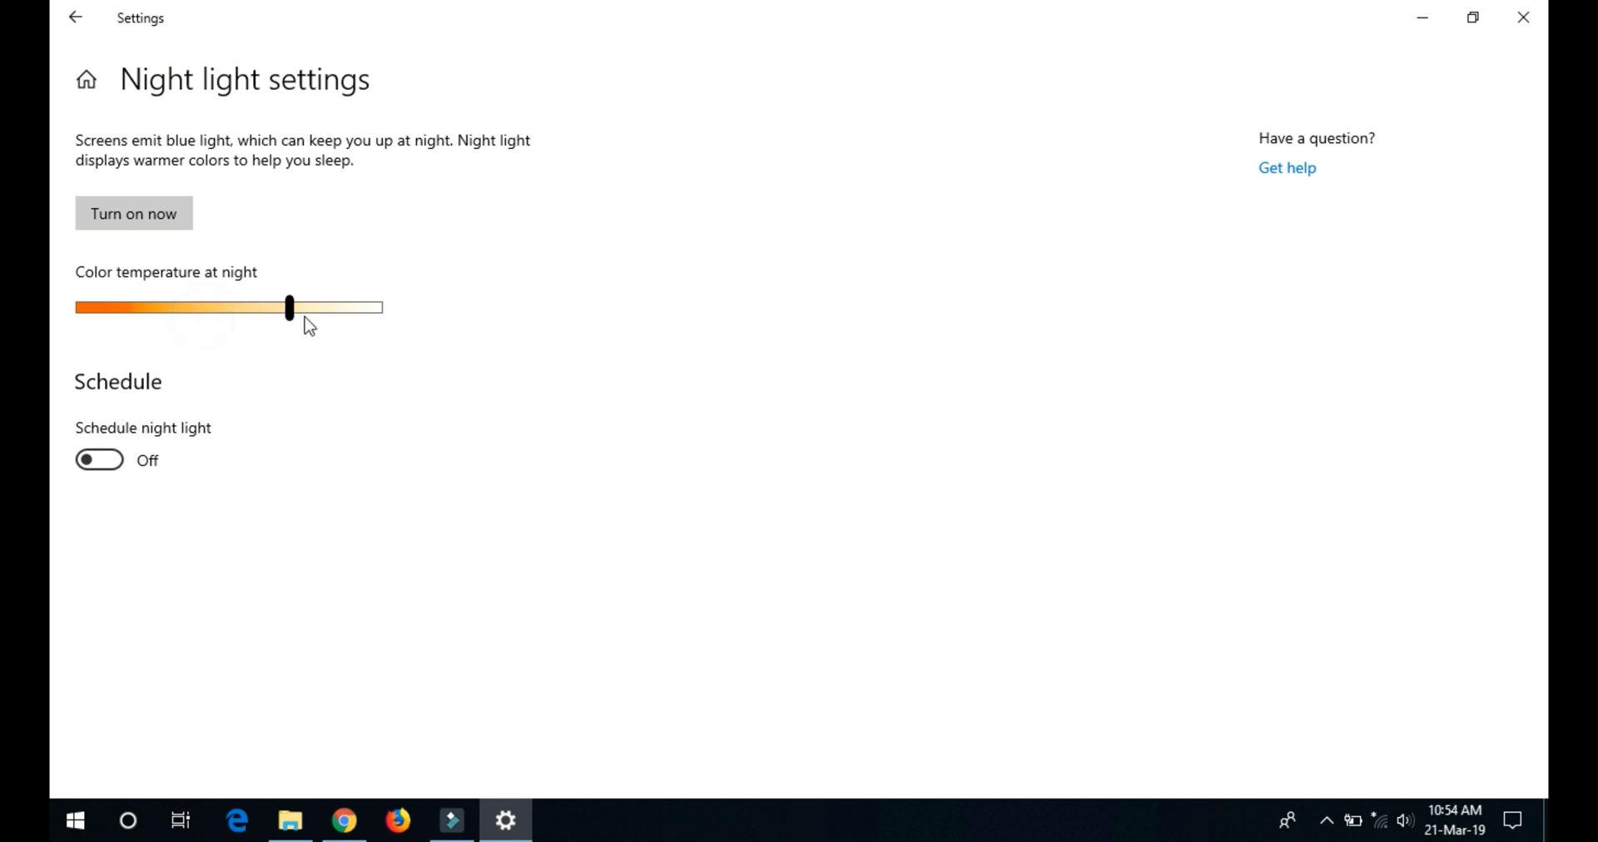
drag(289, 307, 353, 307)
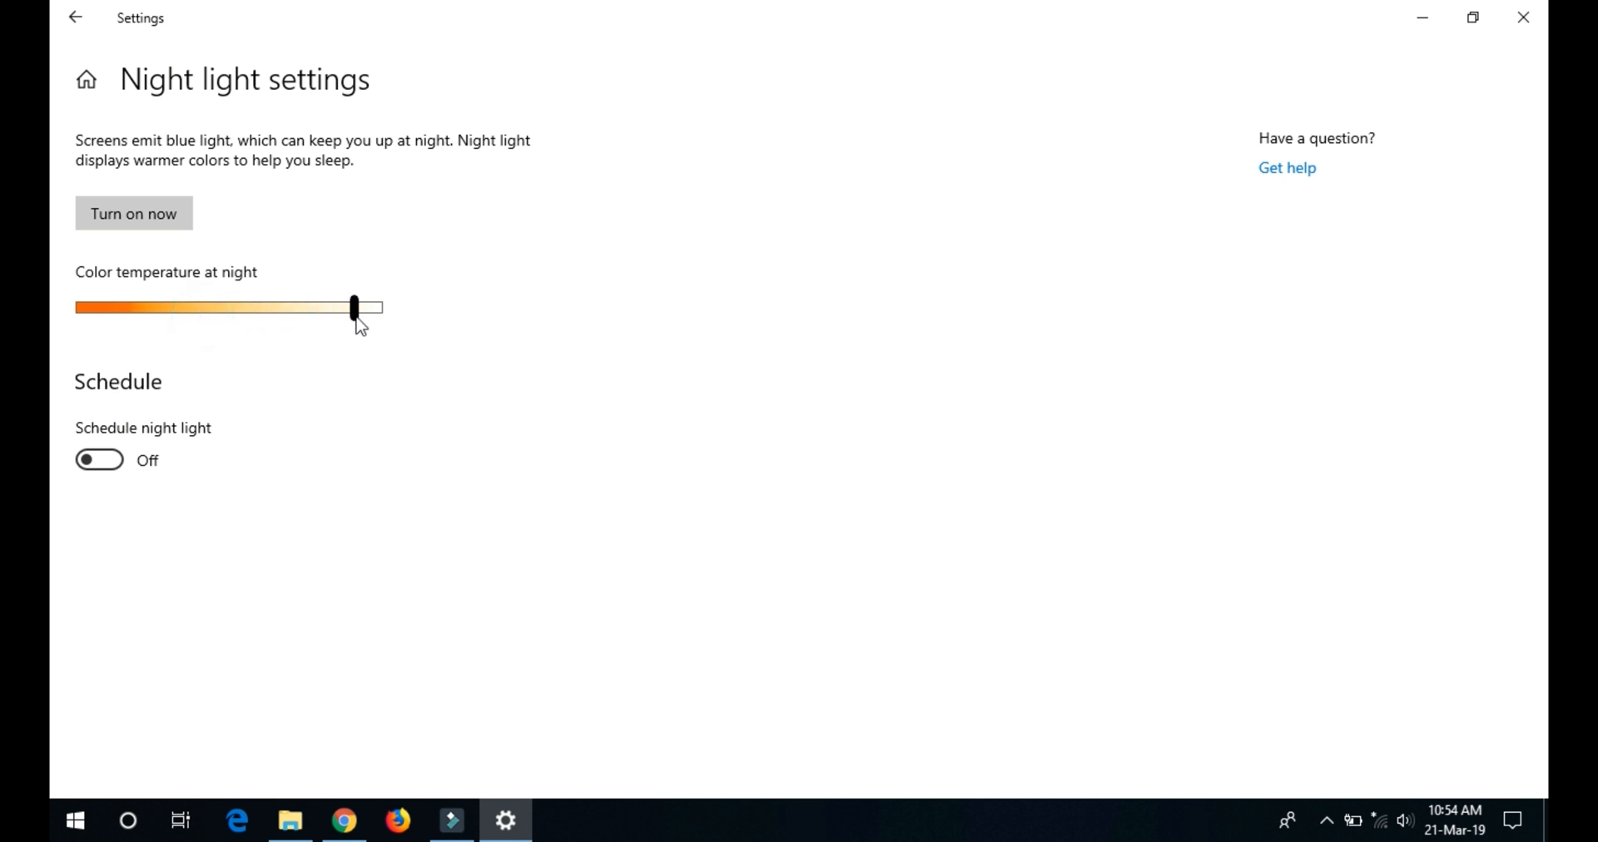
drag(353, 307, 315, 307)
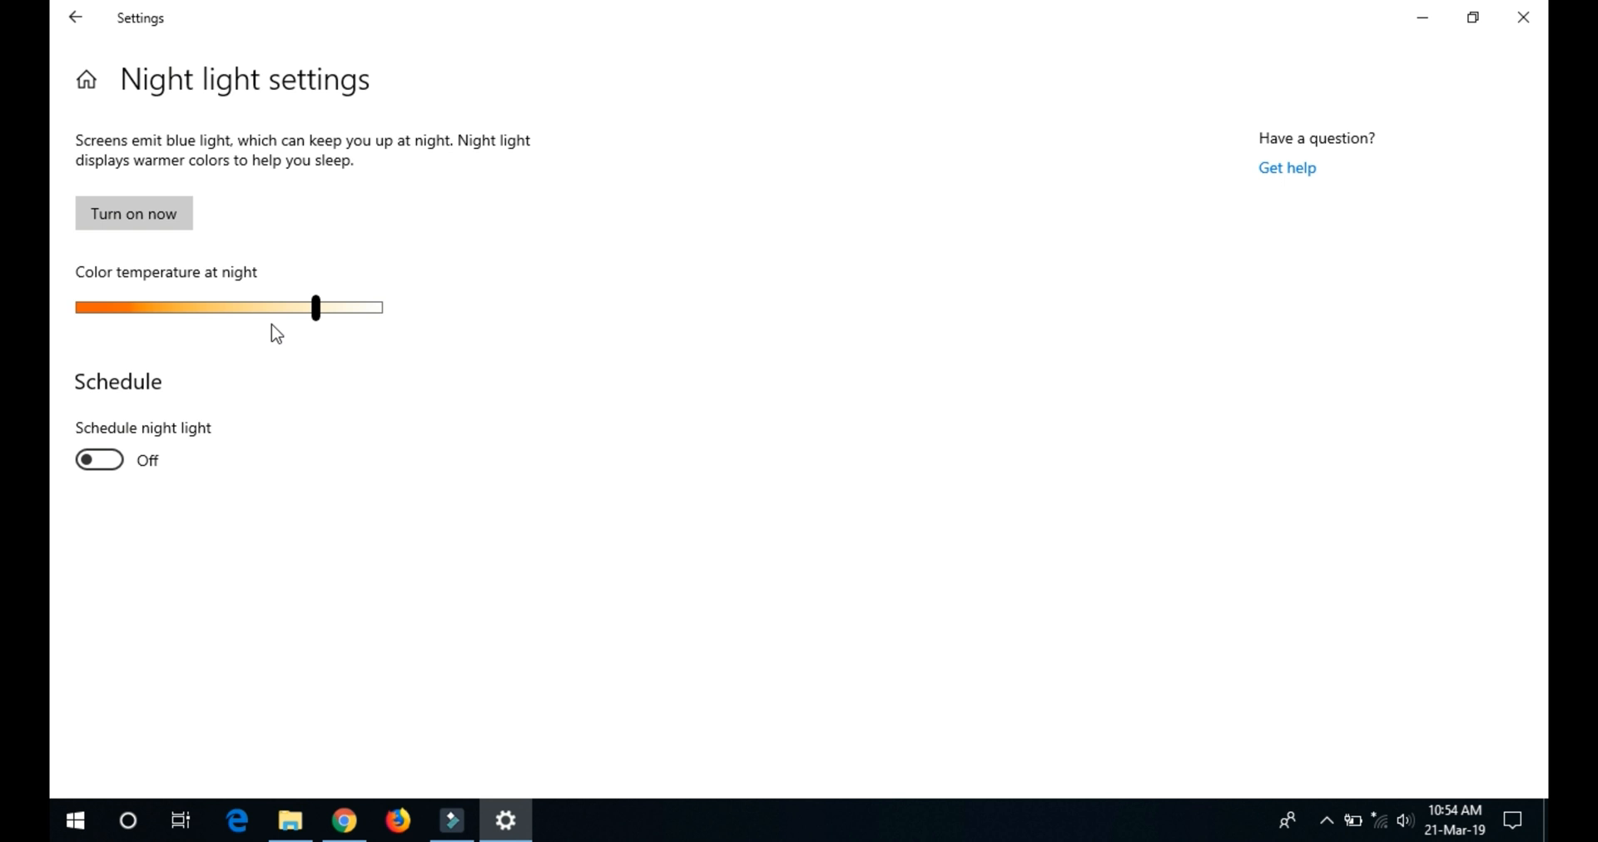
drag(315, 307, 127, 308)
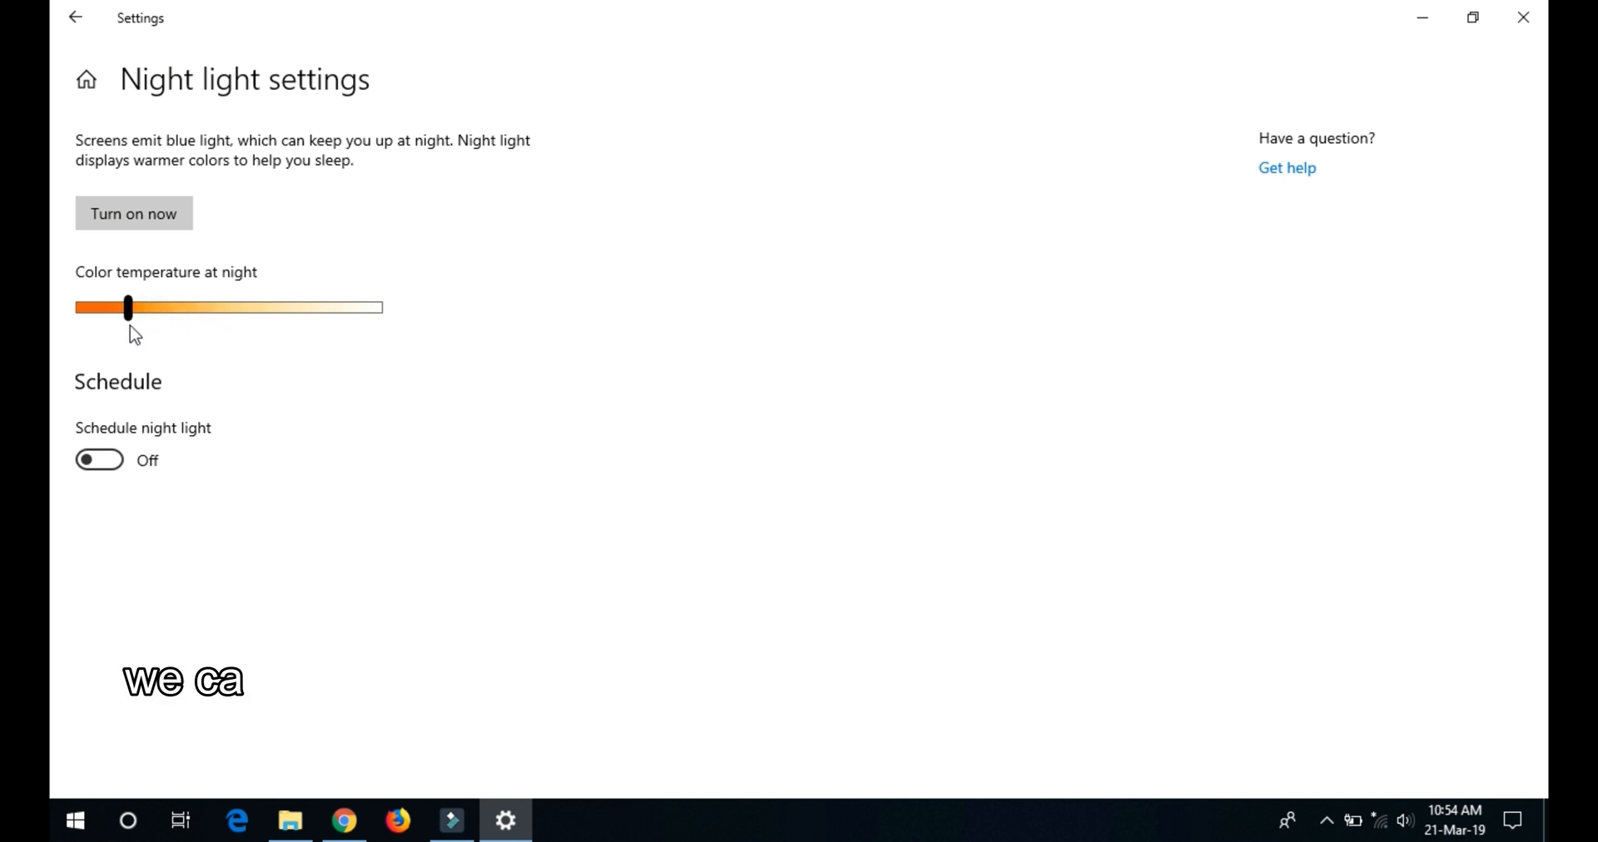
drag(127, 307, 173, 307)
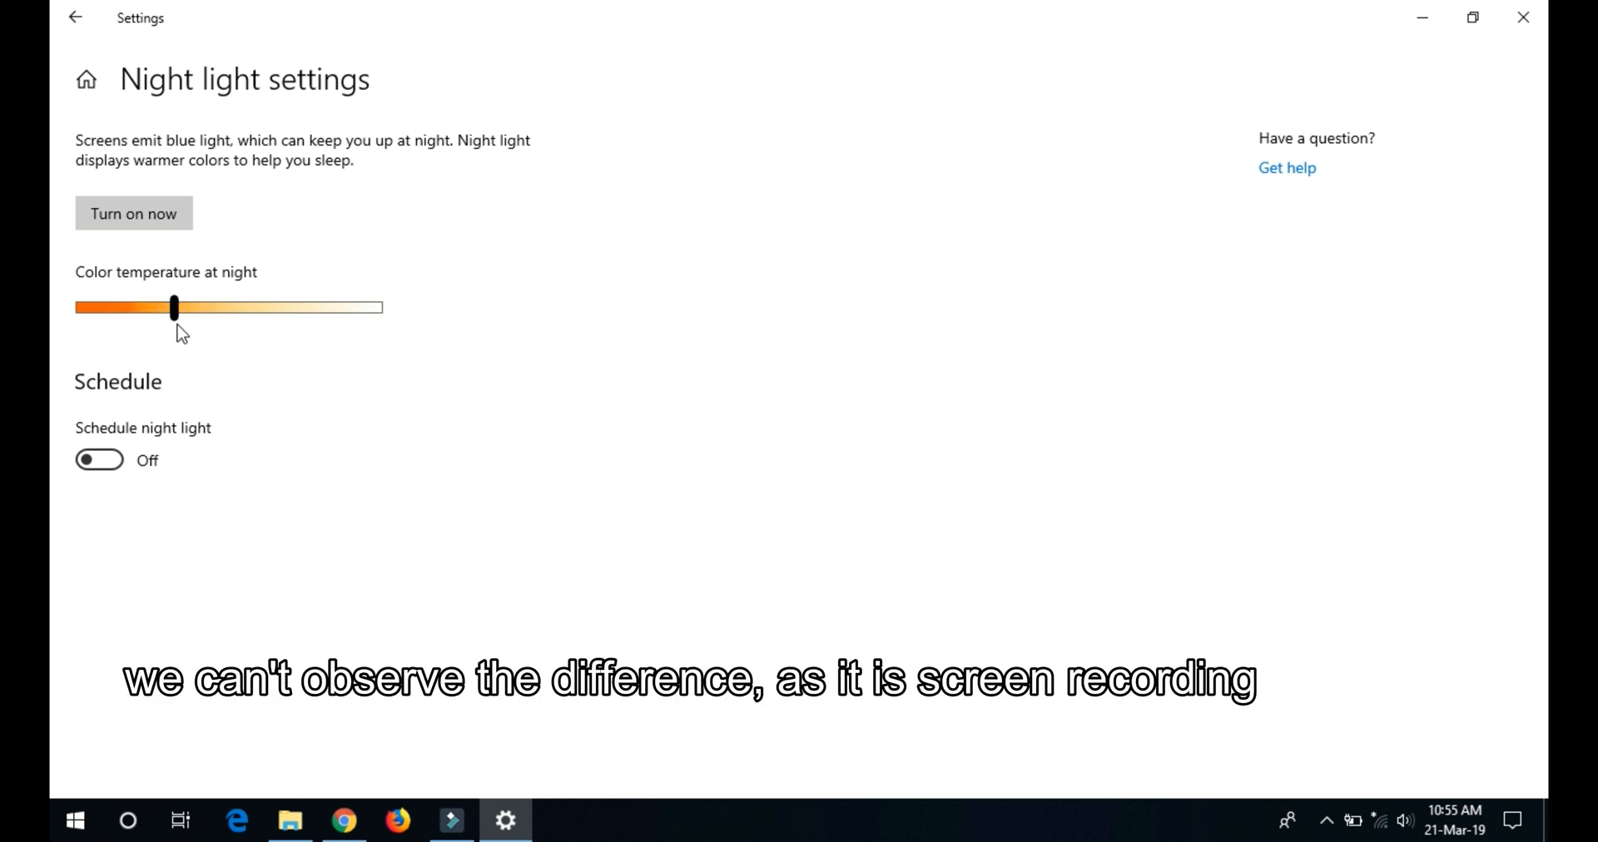
drag(173, 308, 204, 307)
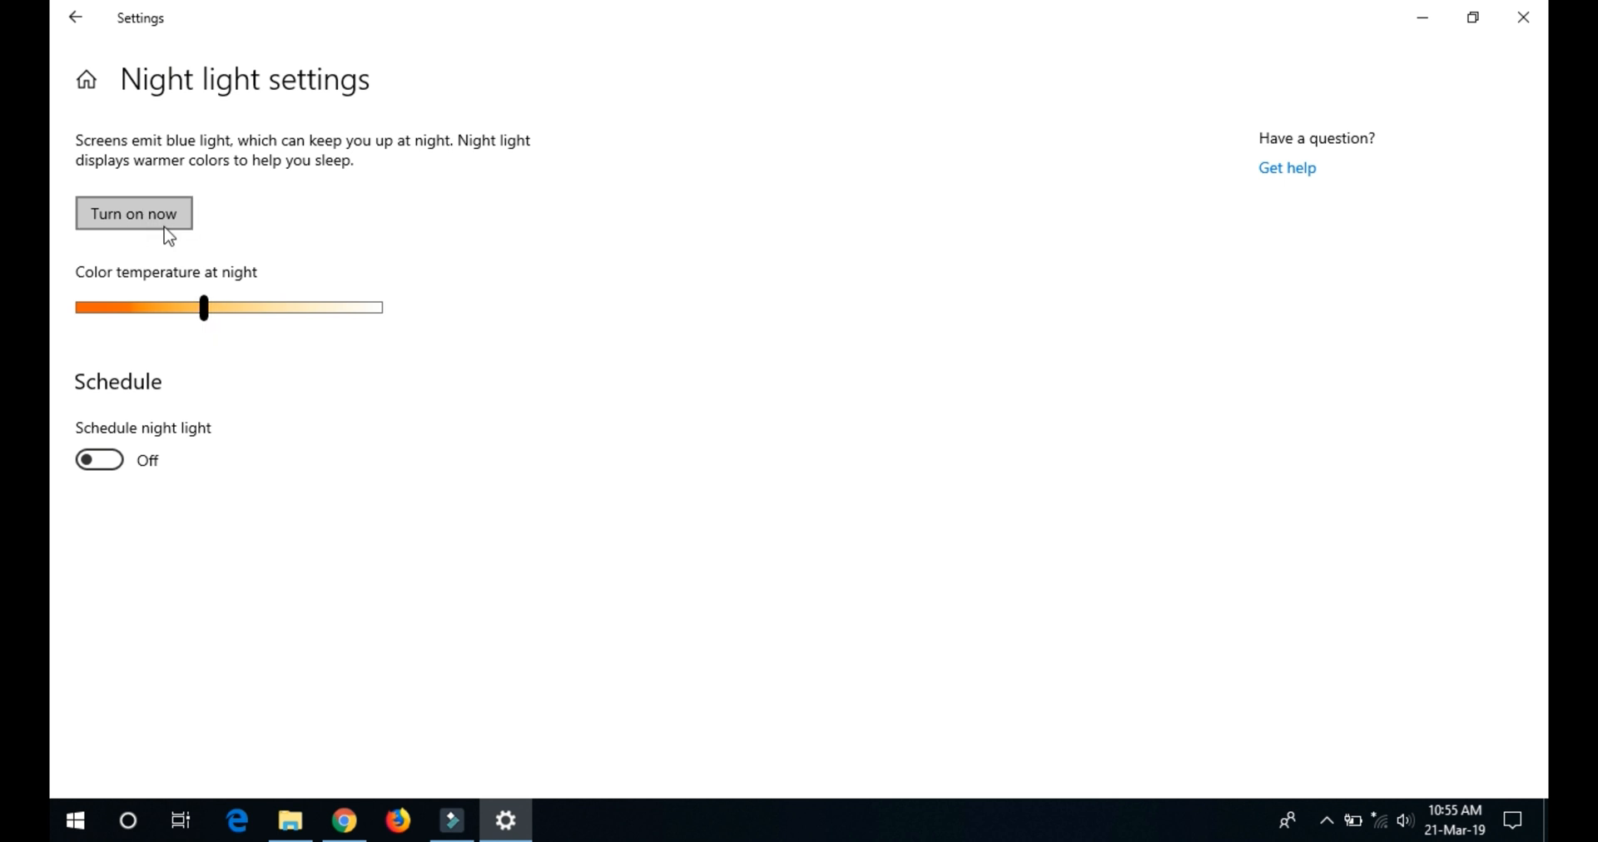
- Turn Night light on now and scroll down to the scheduling options
click(133, 214)
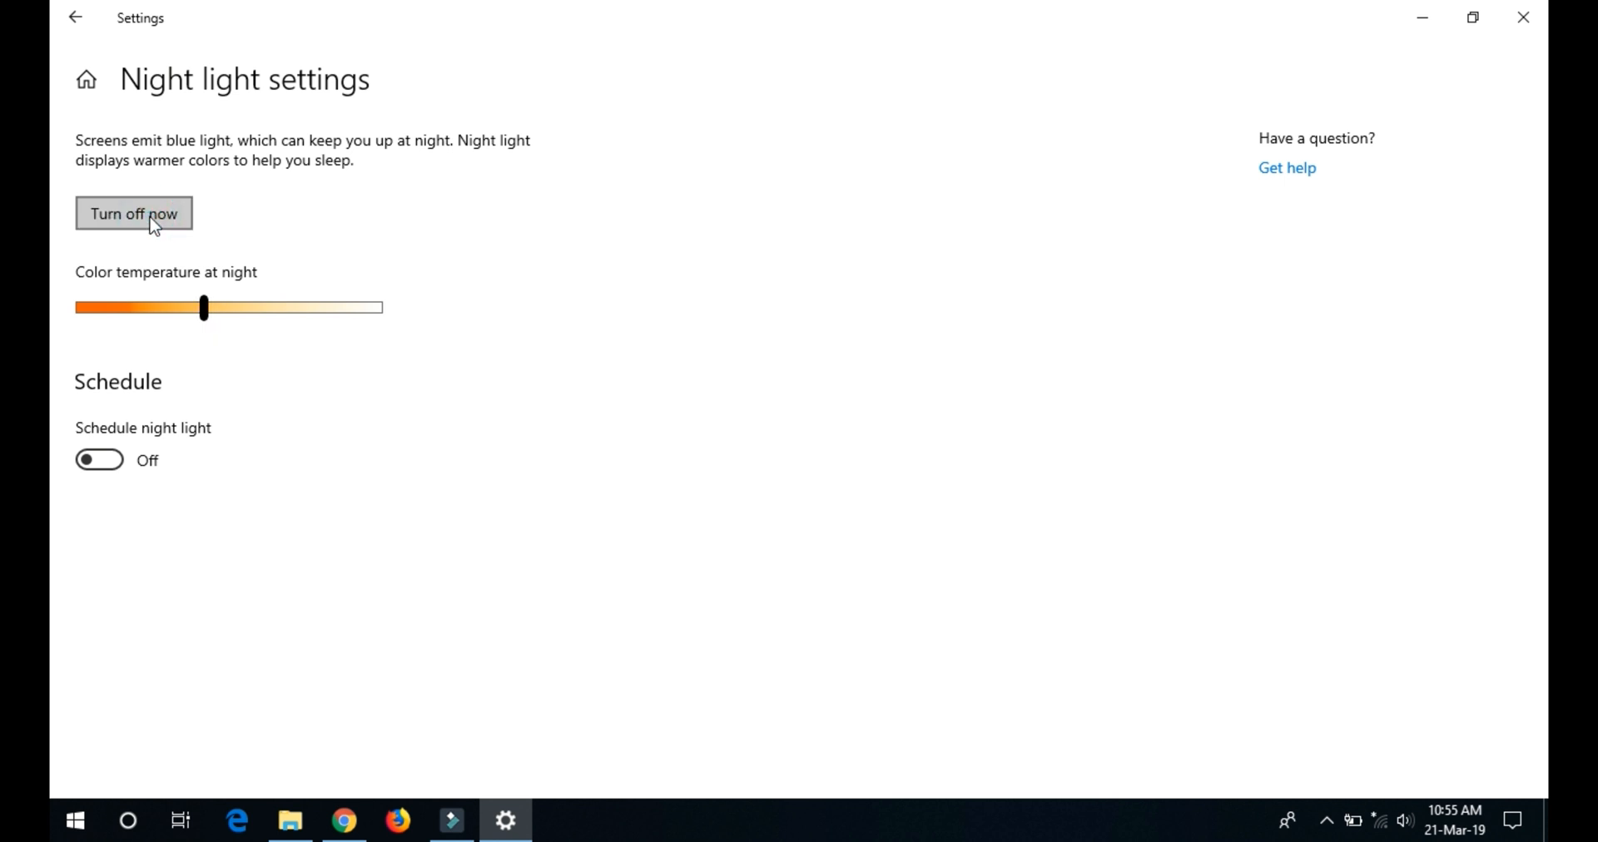
mouse_move(150, 354)
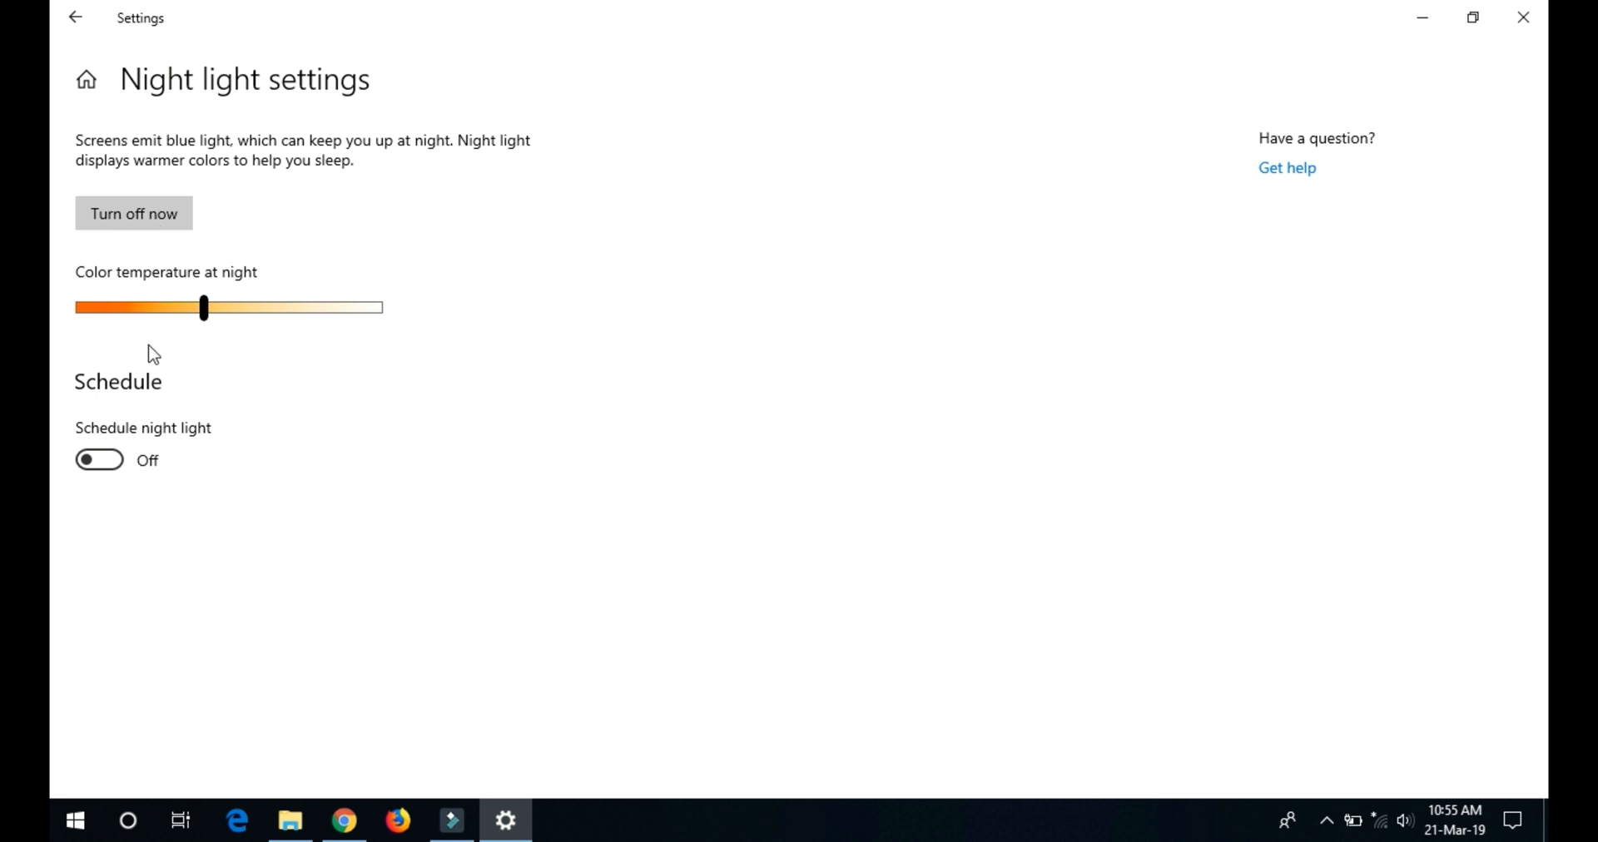
mouse_move(127, 380)
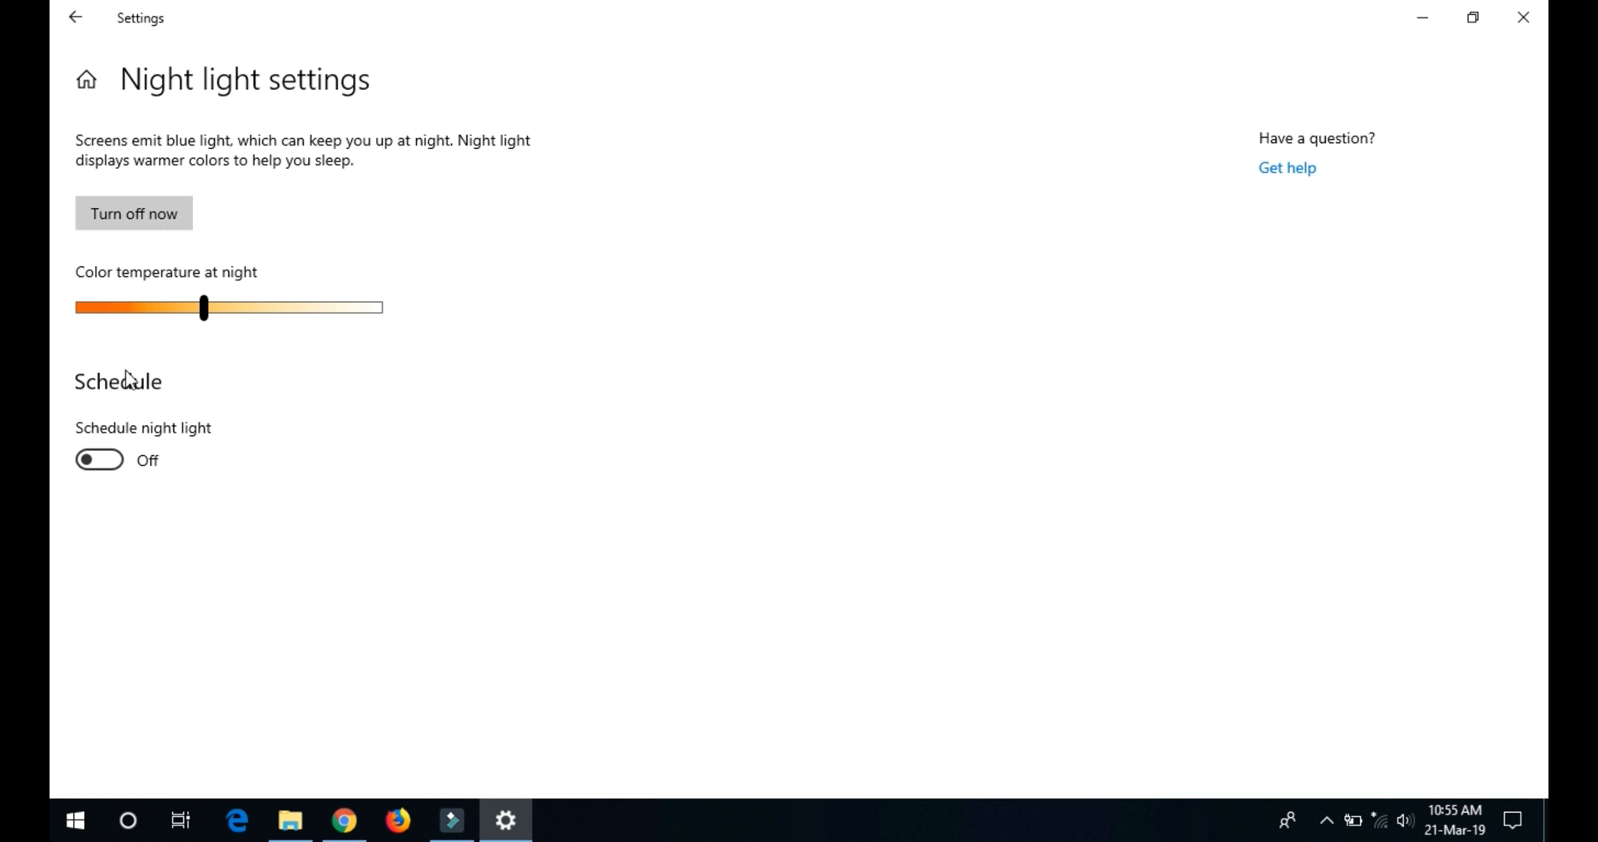
mouse_move(140, 525)
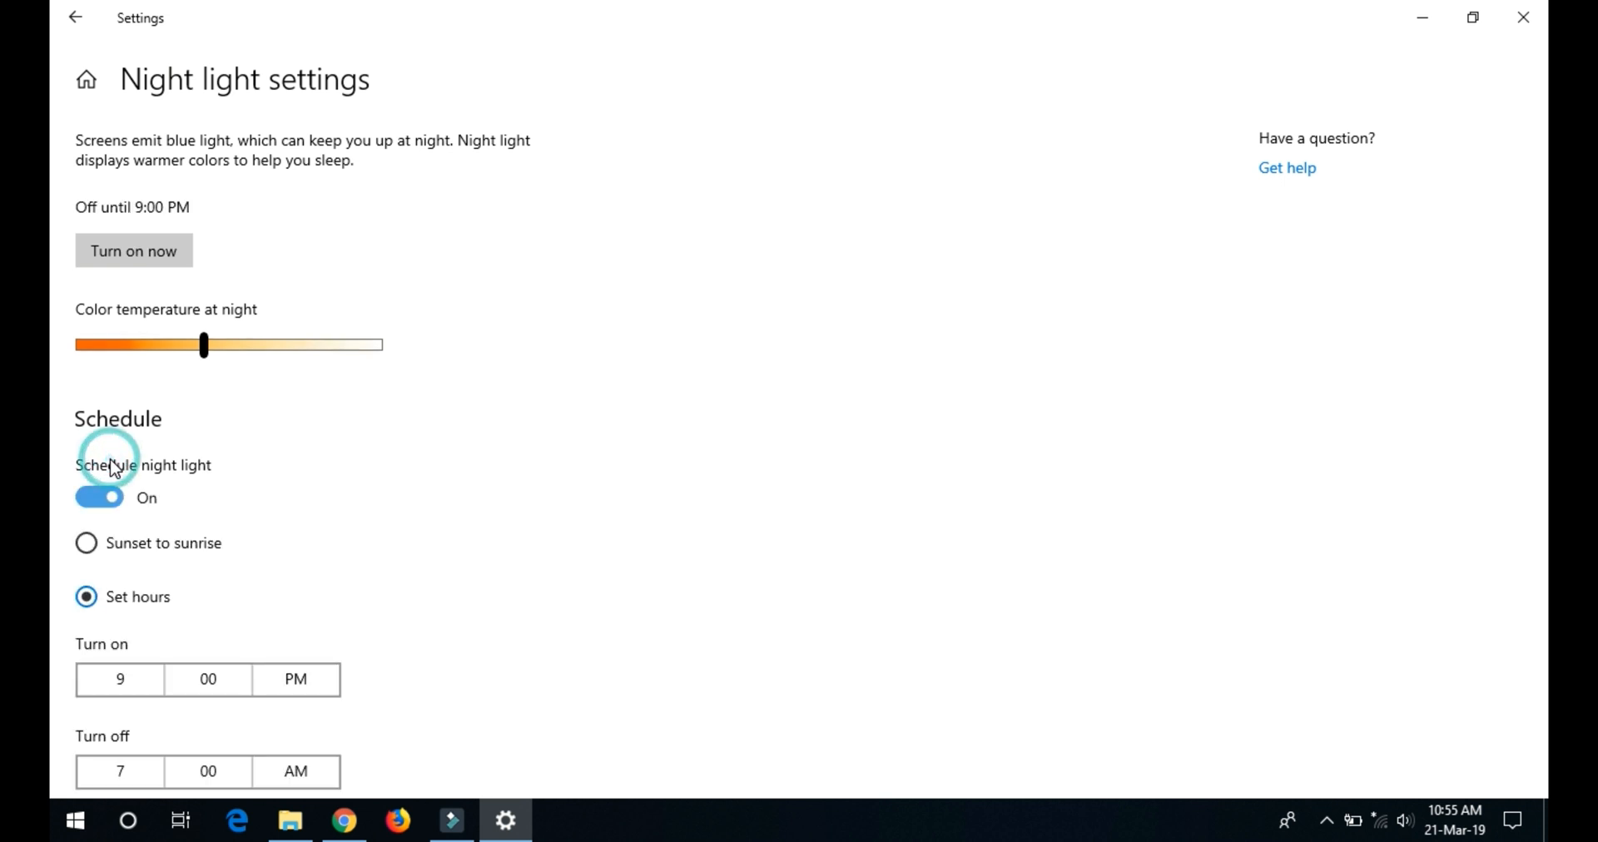
scroll(down, 3)
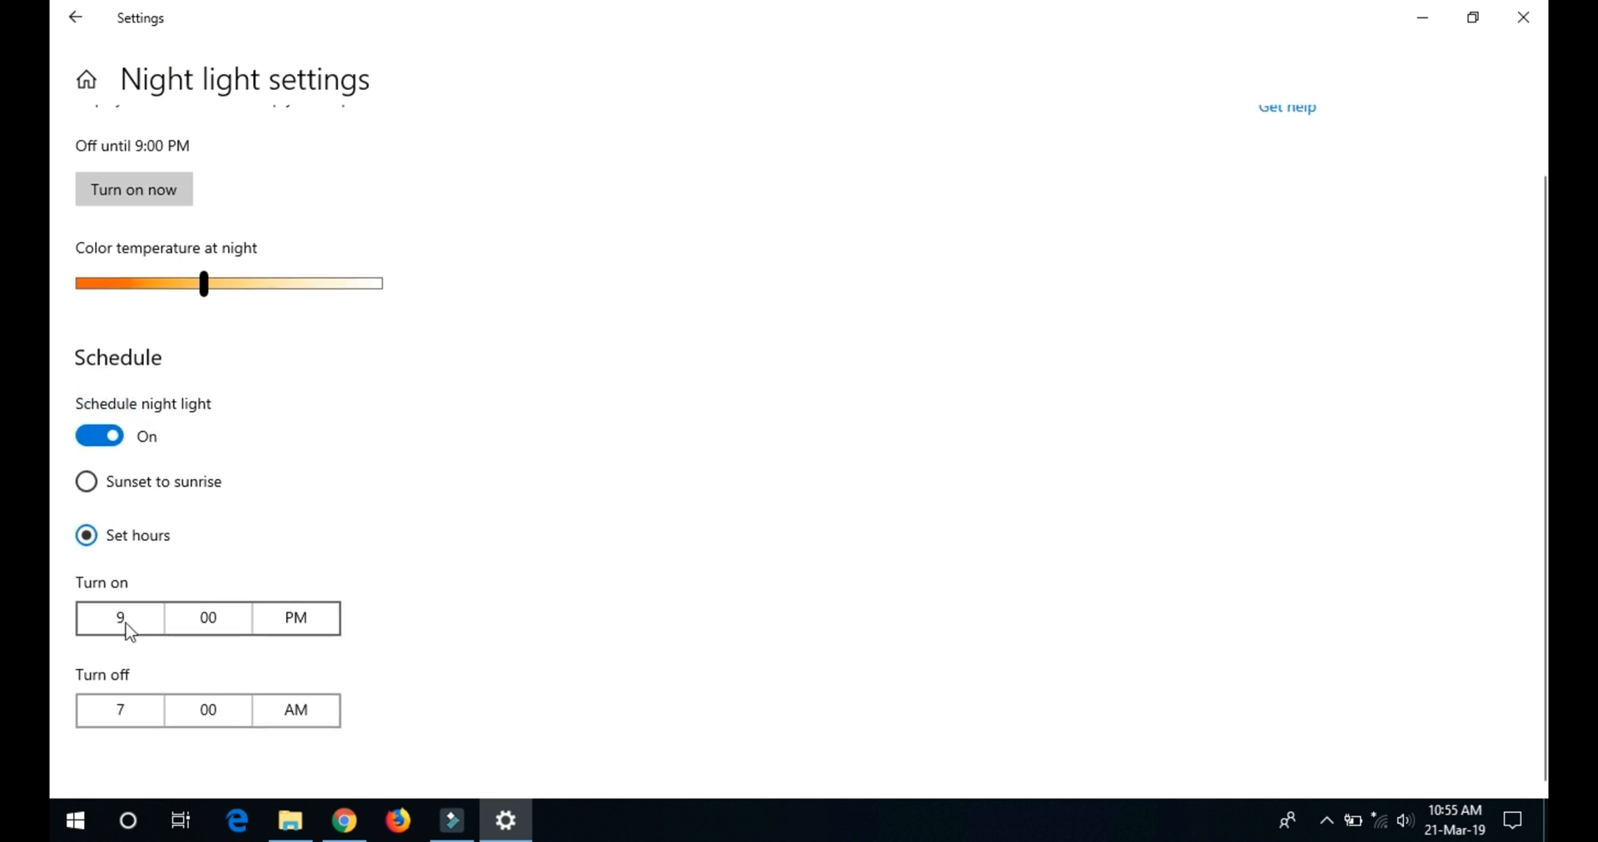
mouse_move(167, 752)
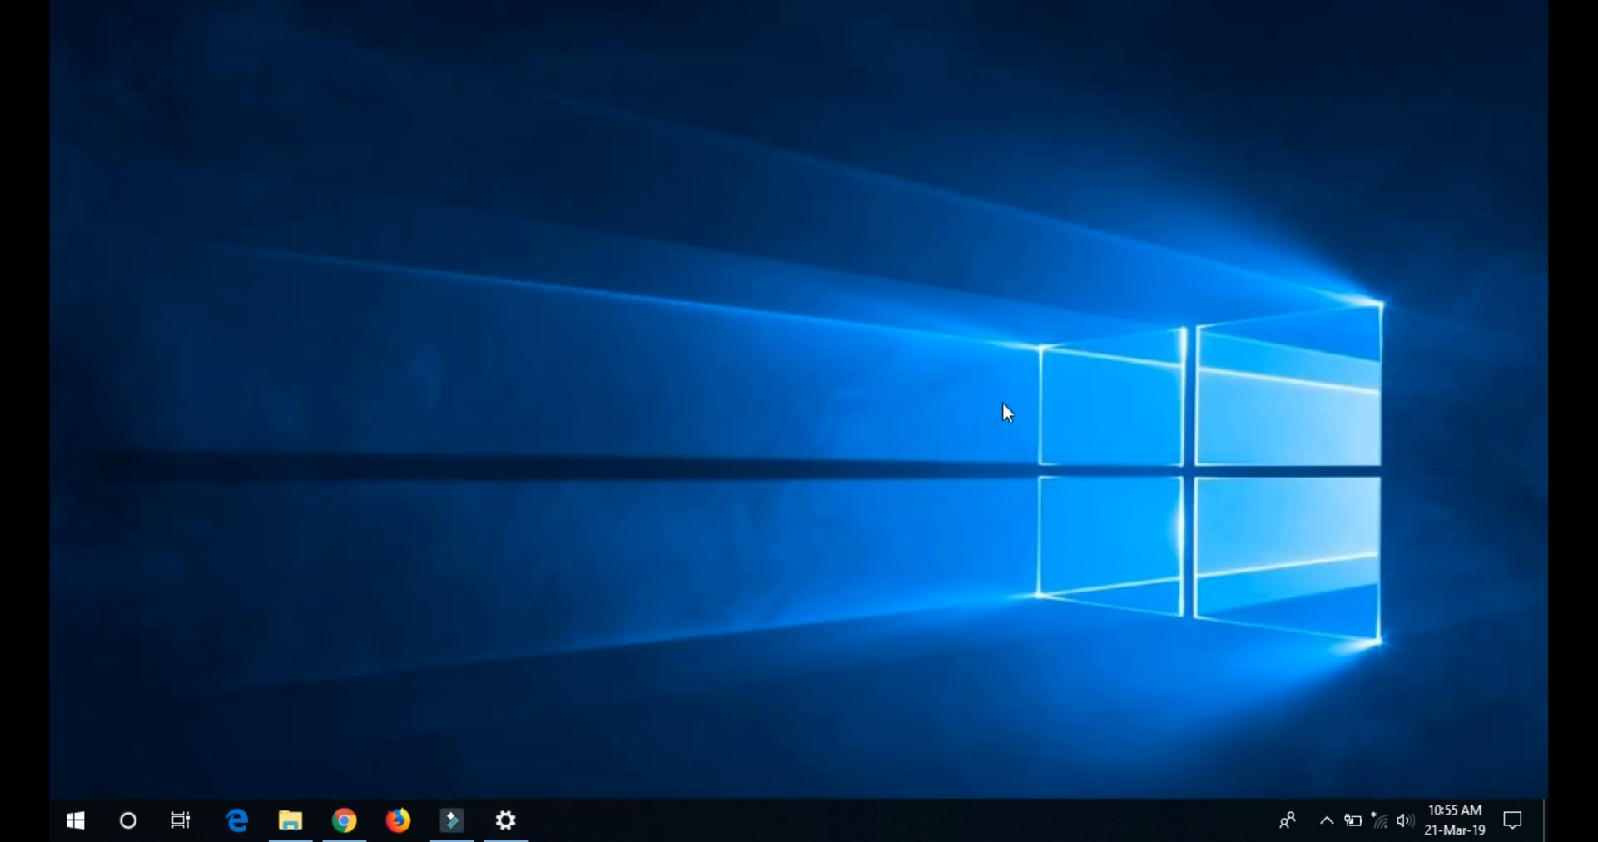
mouse_move(1518, 820)
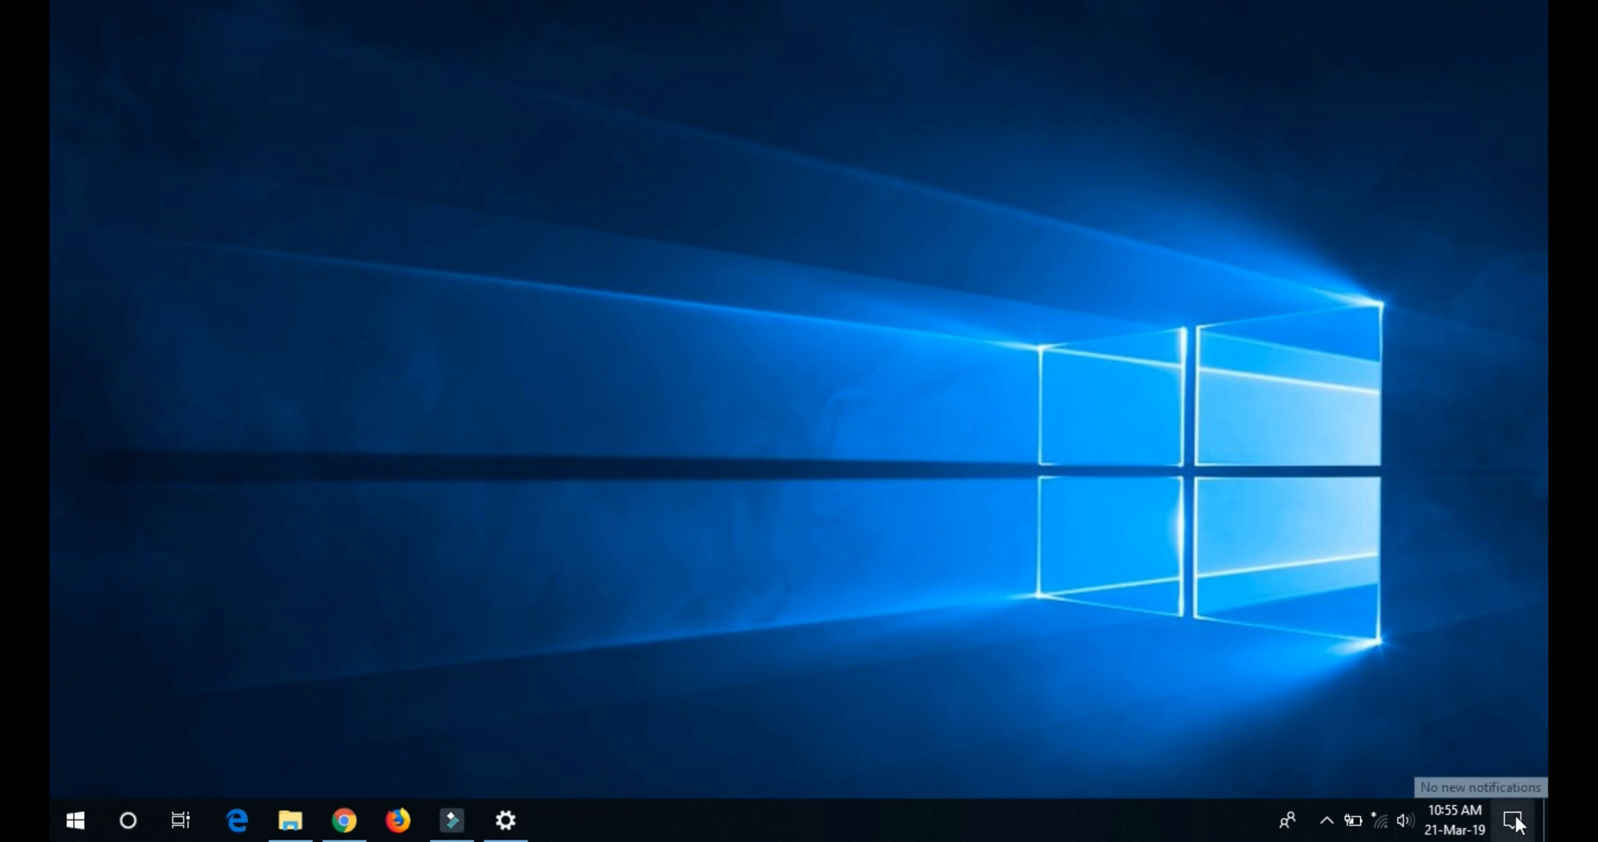
- Open Action Center from the taskbar to see the Night light quick action on
click(1517, 820)
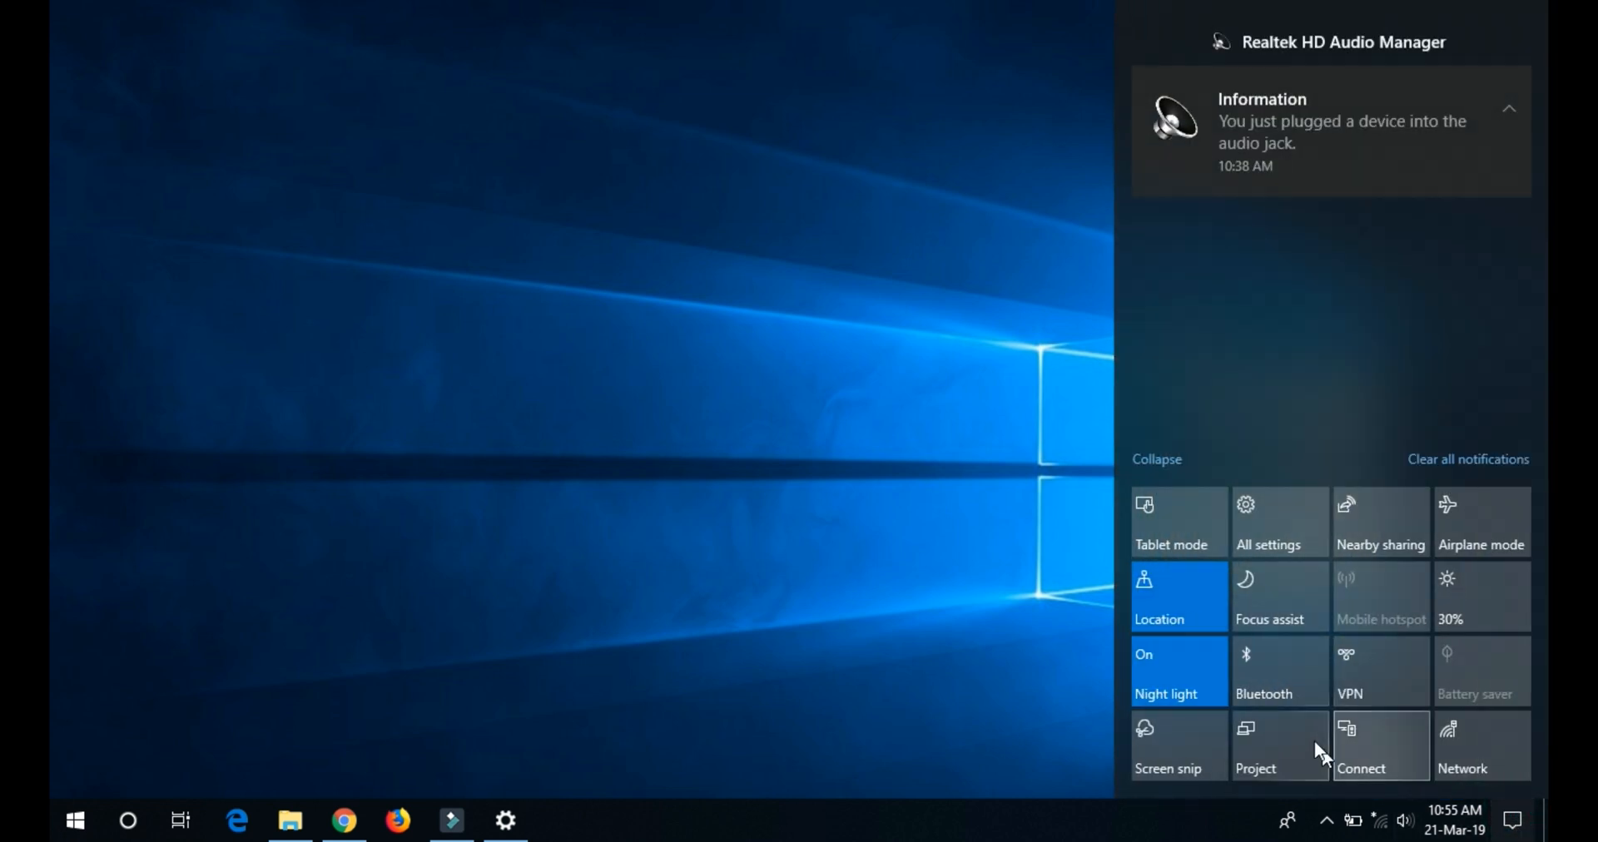